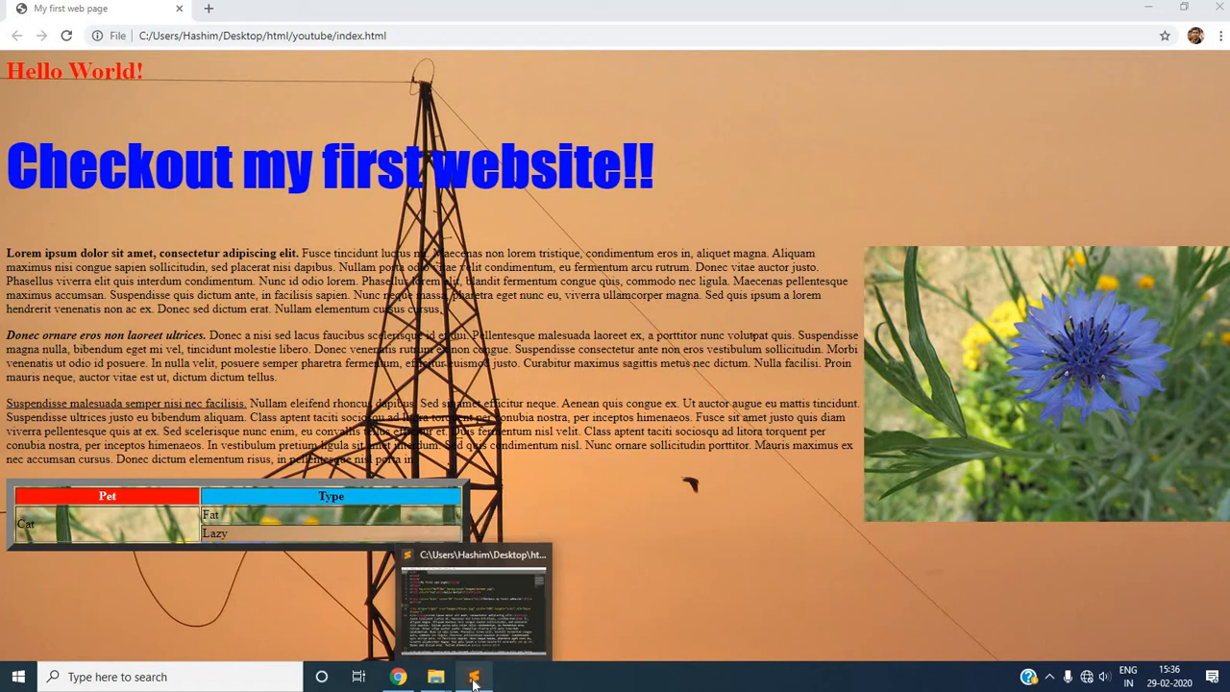
- Bring the Sublime Text window holding index.html to the front
{"action": "left_click", "coordinate": [473, 677]}
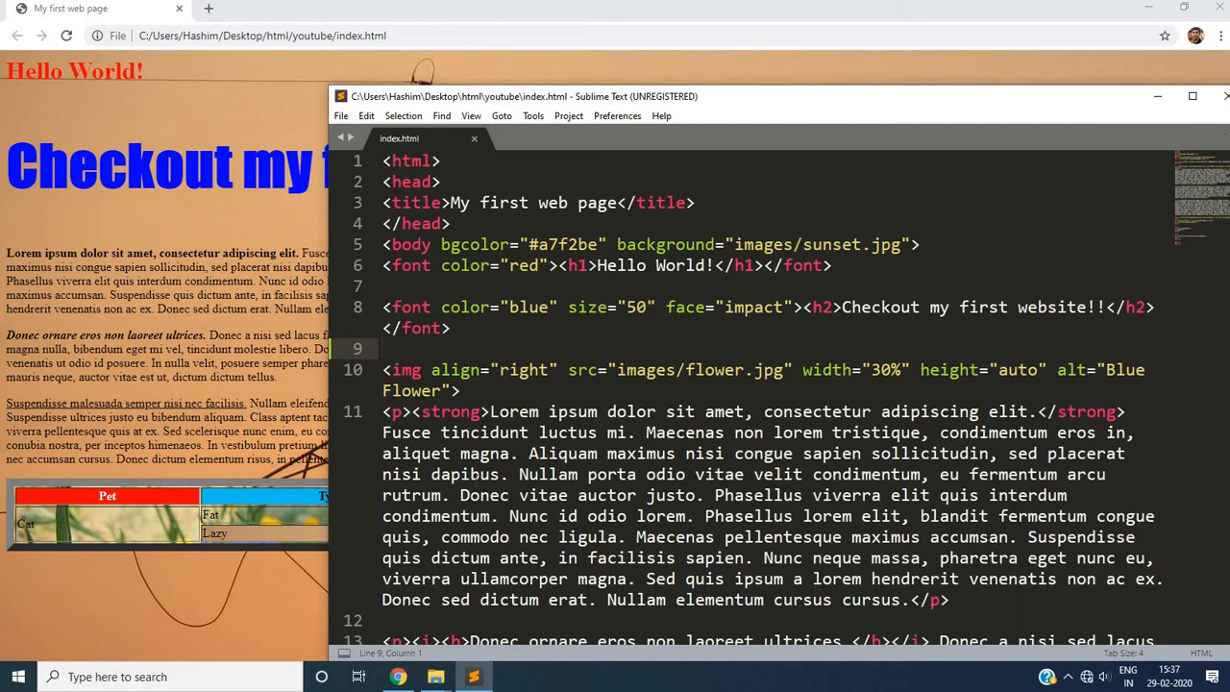
- Place the insertion point on the blank line below the 'Checkout my first website' heading
{"action": "left_click", "coordinate": [384, 348]}
{"action": "type", "text": "<"}
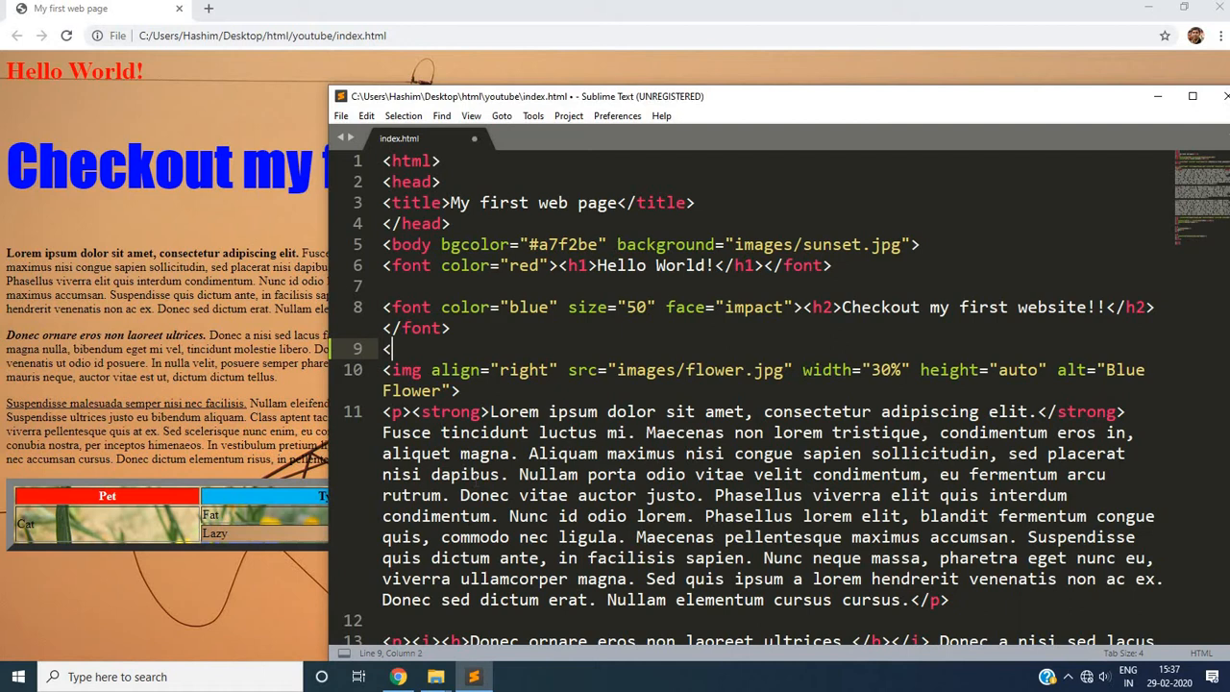
- Write an empty <ul>...</ul> list with a blank line inside, ready for items
{"action": "type", "text": "ul>"}
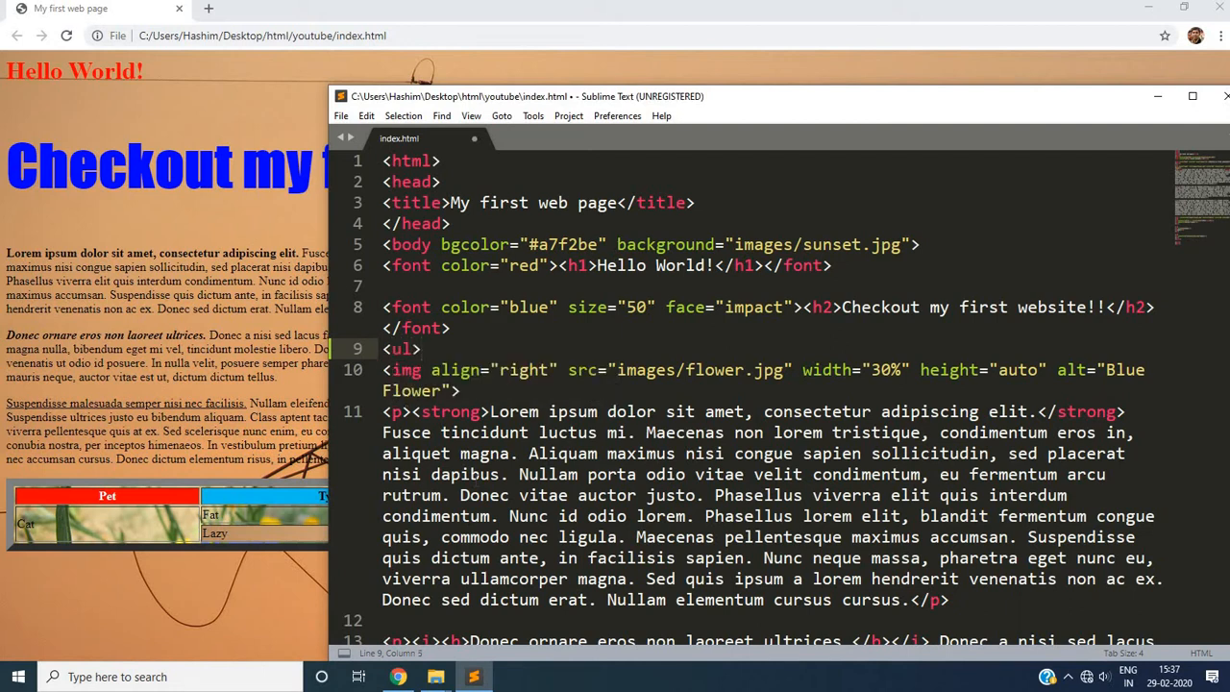
{"action": "left_click", "coordinate": [413, 350]}
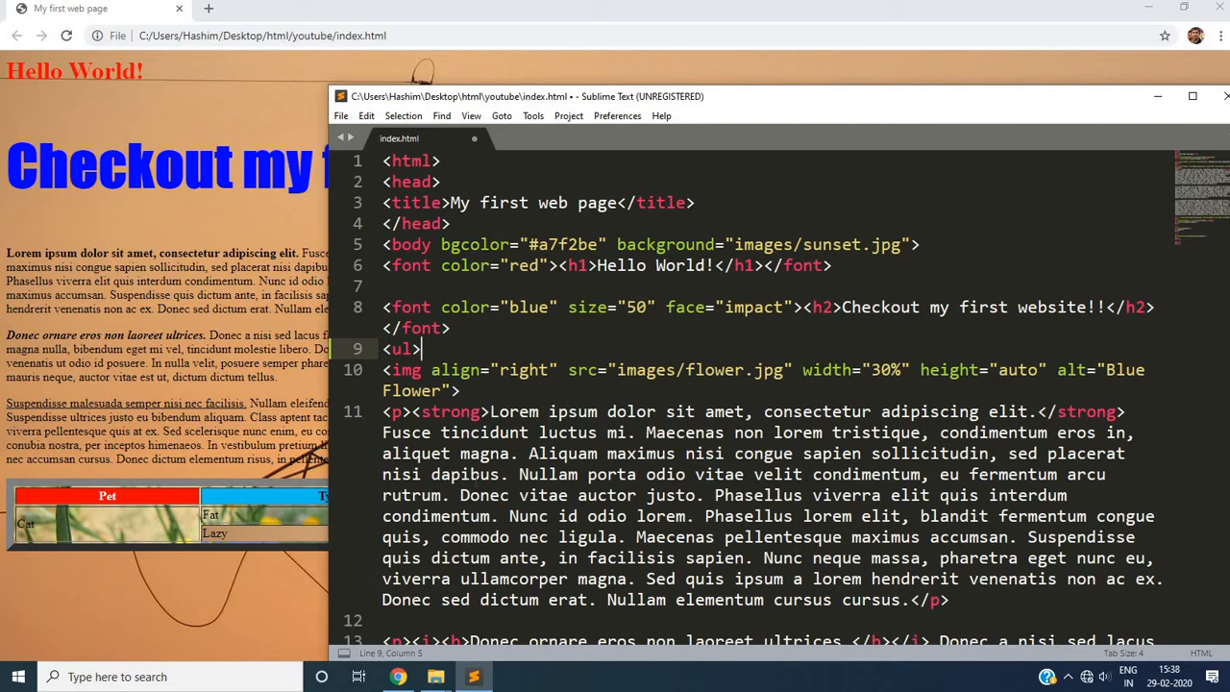
{"action": "left_click", "coordinate": [394, 350]}
{"action": "type", "text": "</ul>"}
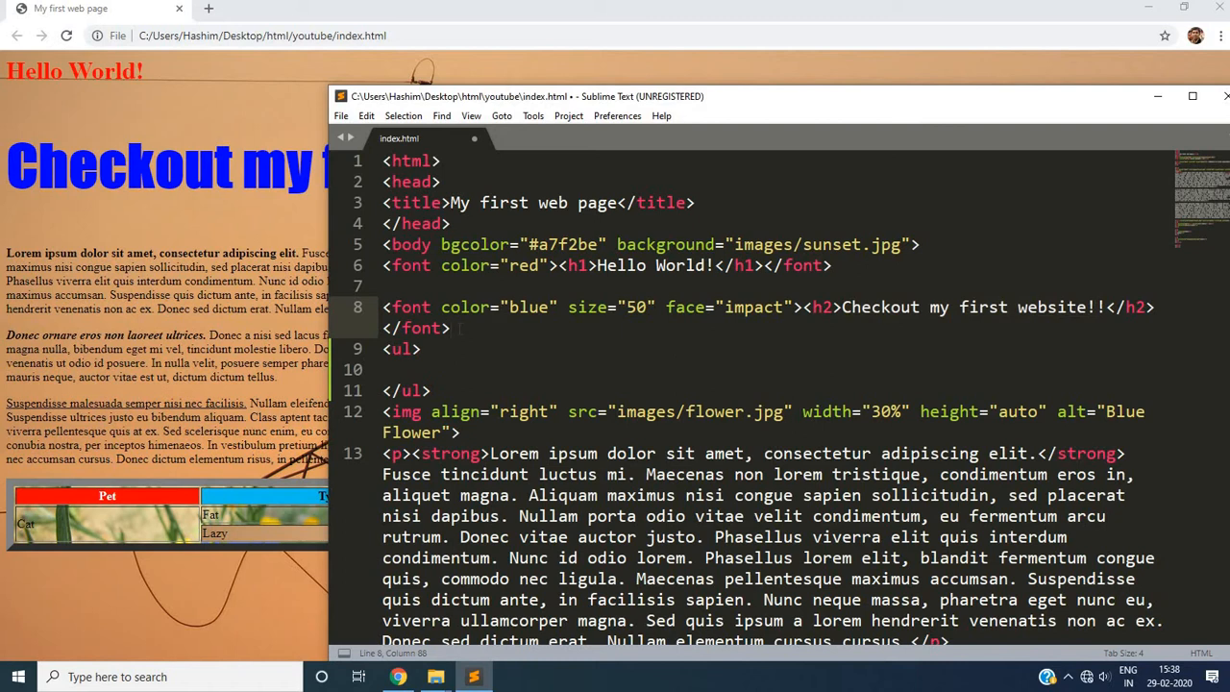
{"action": "left_click", "coordinate": [403, 369]}
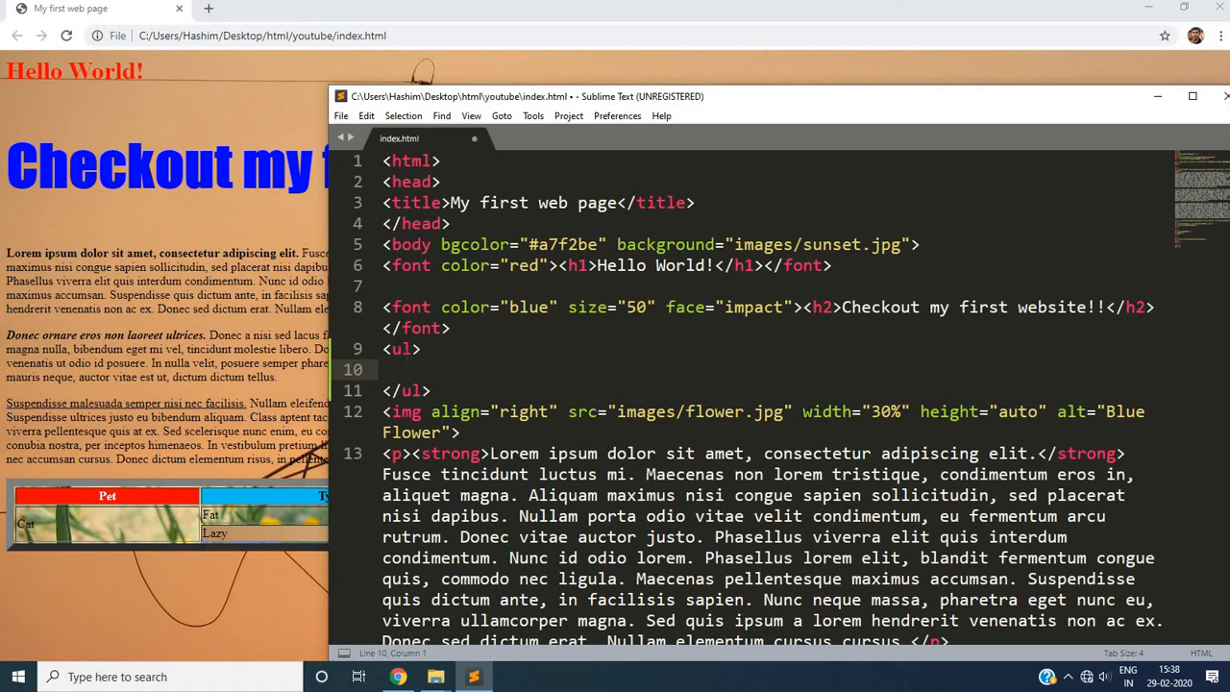
{"action": "left_click", "coordinate": [401, 348]}
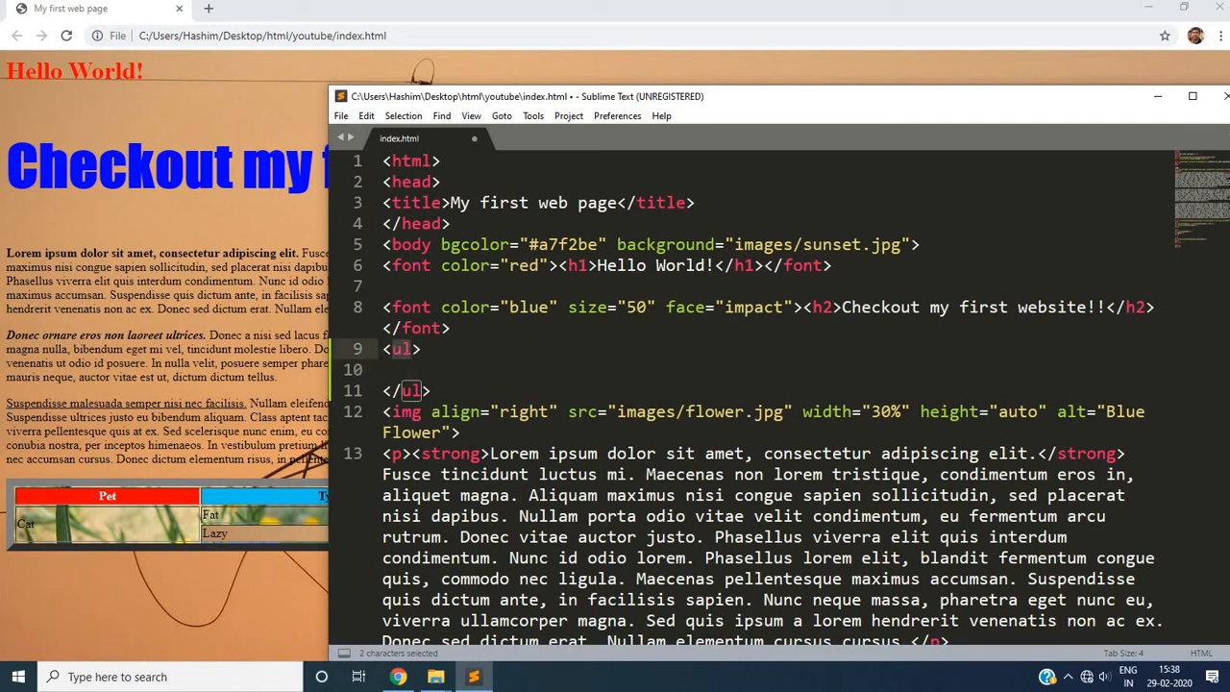
{"action": "left_click", "coordinate": [404, 369]}
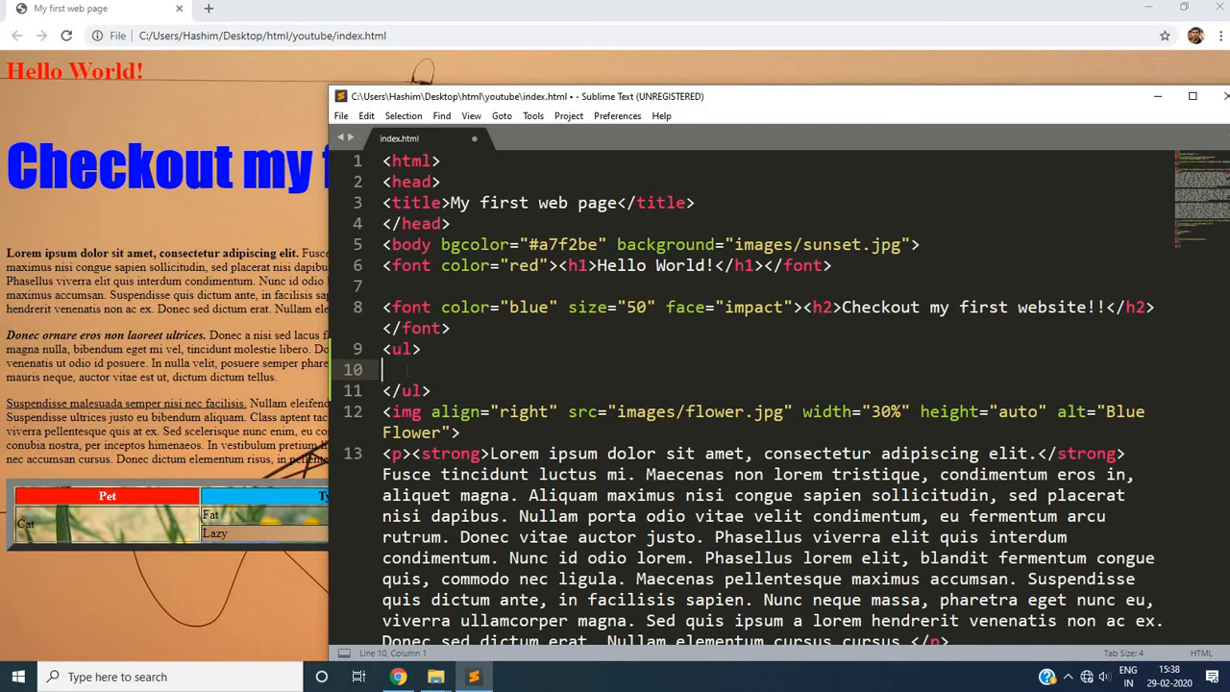
- Enter Dancing, Singing and Reading books as three lines inside the list and select them
{"action": "type", "text": "Da"}
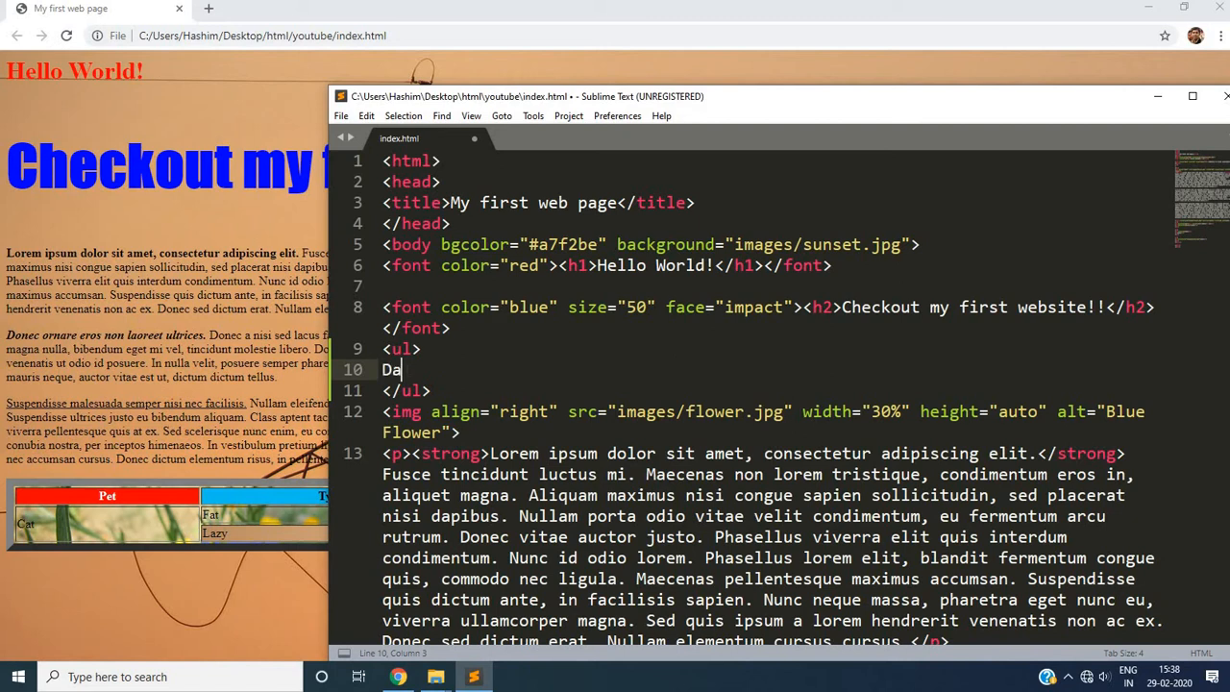
{"action": "type", "text": "ncing"}
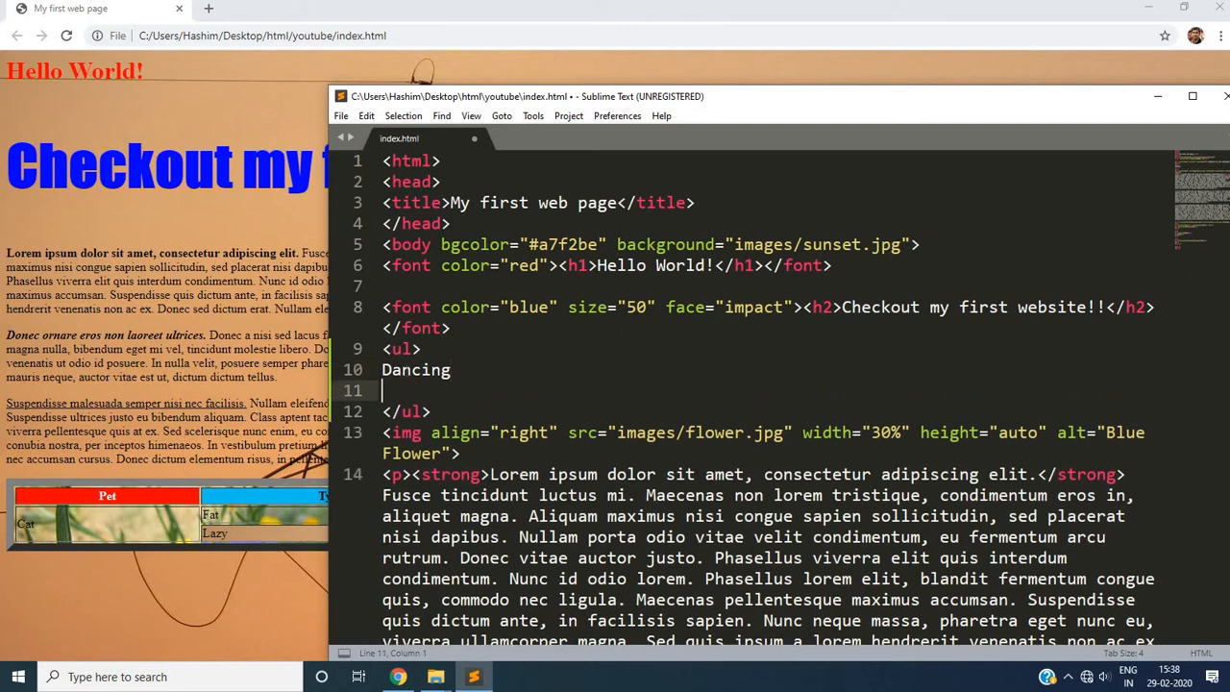
{"action": "type", "text": "Singing"}
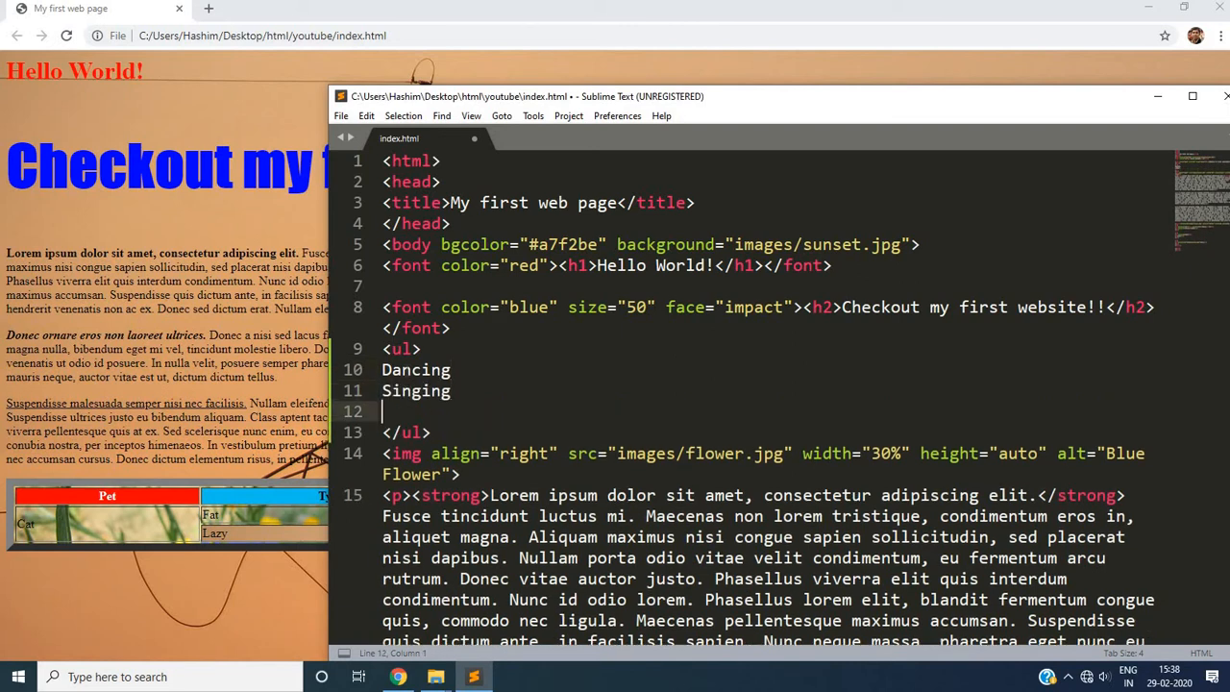
{"action": "type", "text": "Reading b"}
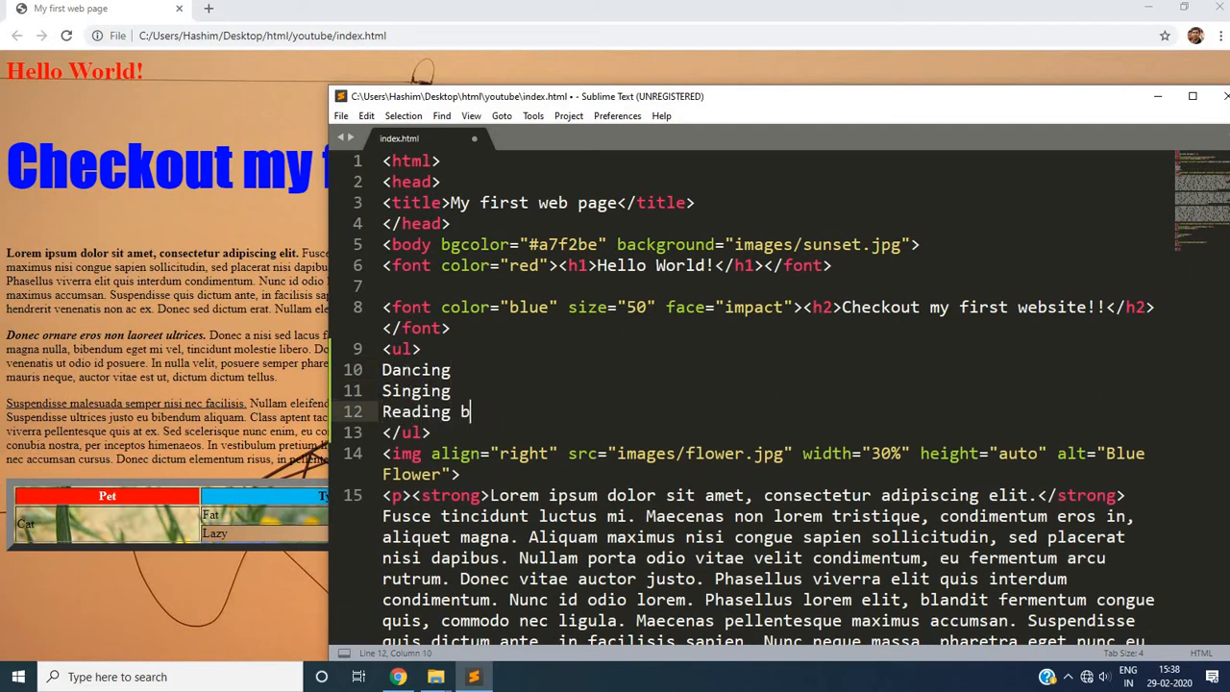
{"action": "type", "text": "ooks"}
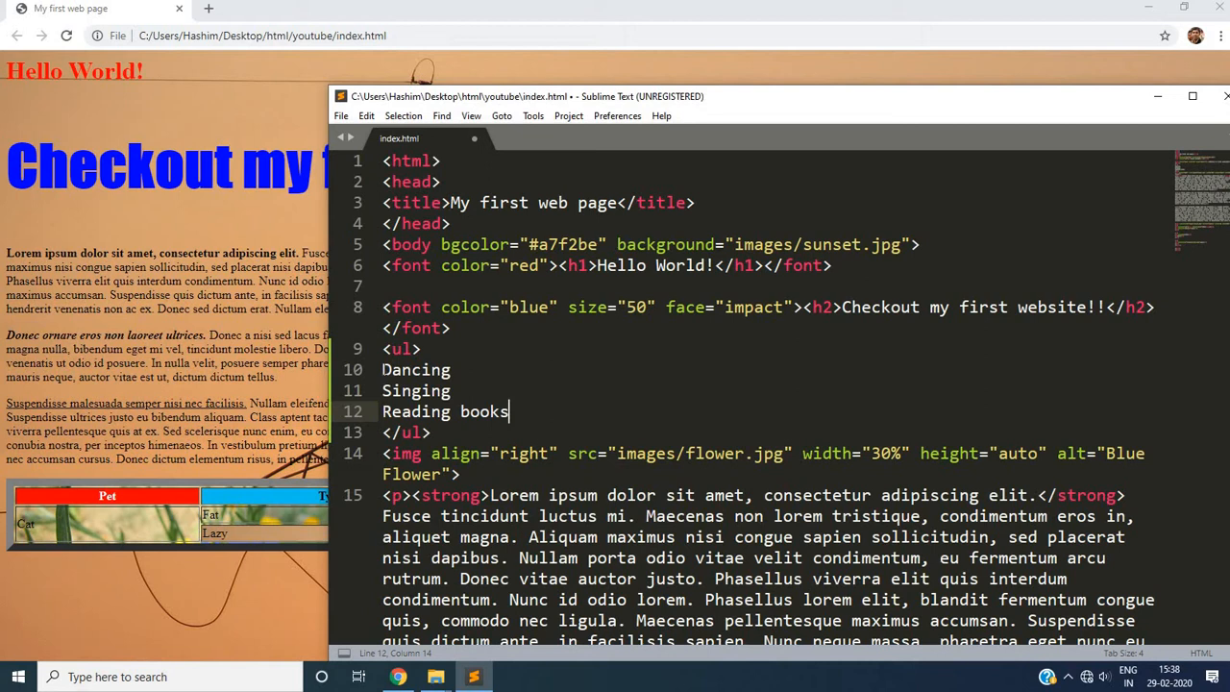
{"action": "left_click_drag", "start_coordinate": [381, 369], "coordinate": [511, 412]}
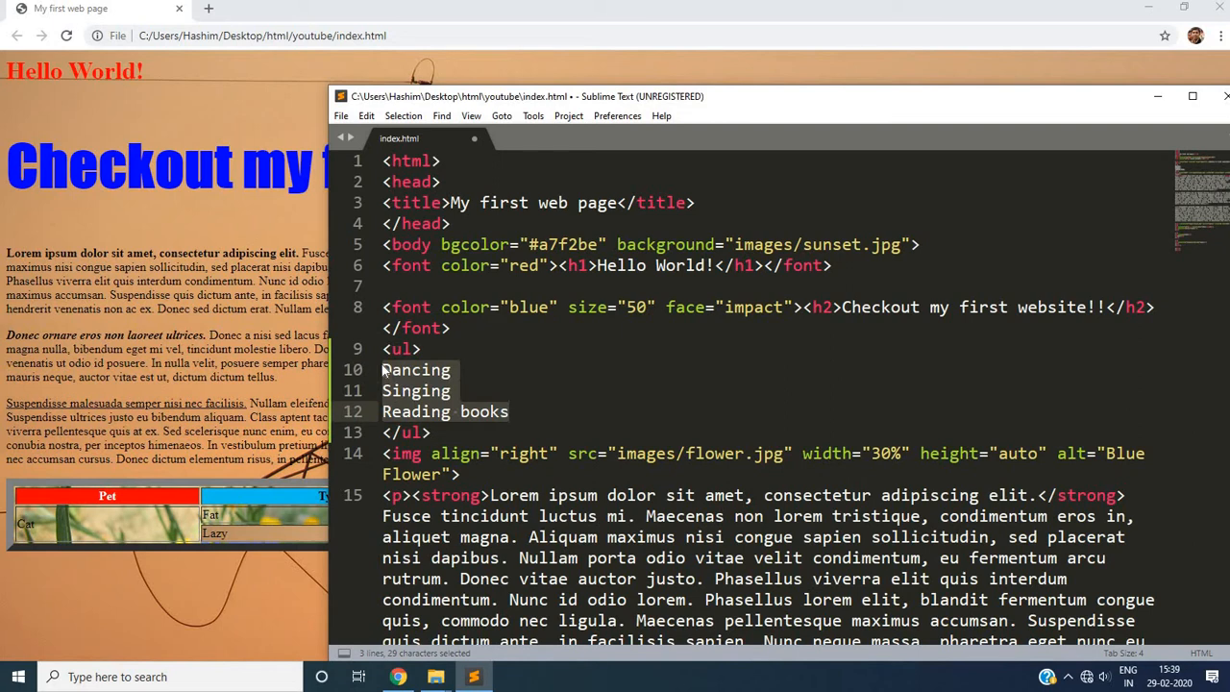
- Prefix each of the three hobby lines with an opening <li> tag
{"action": "left_click", "coordinate": [381, 369]}
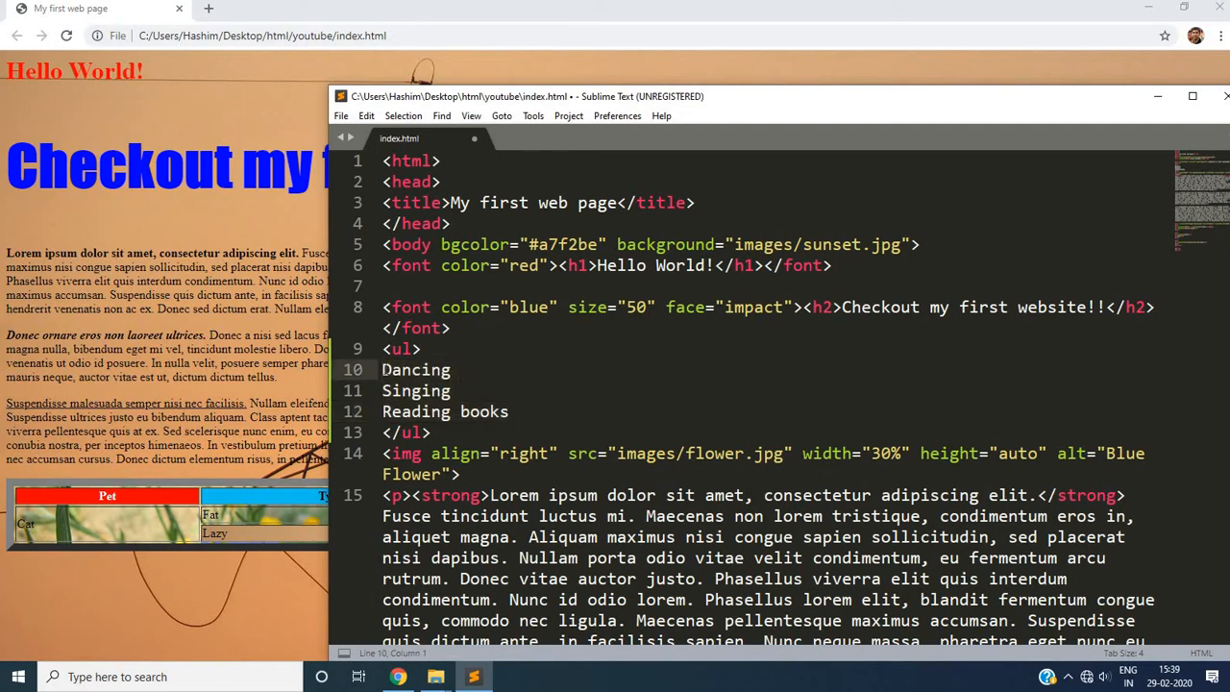
{"action": "type", "text": "<li>"}
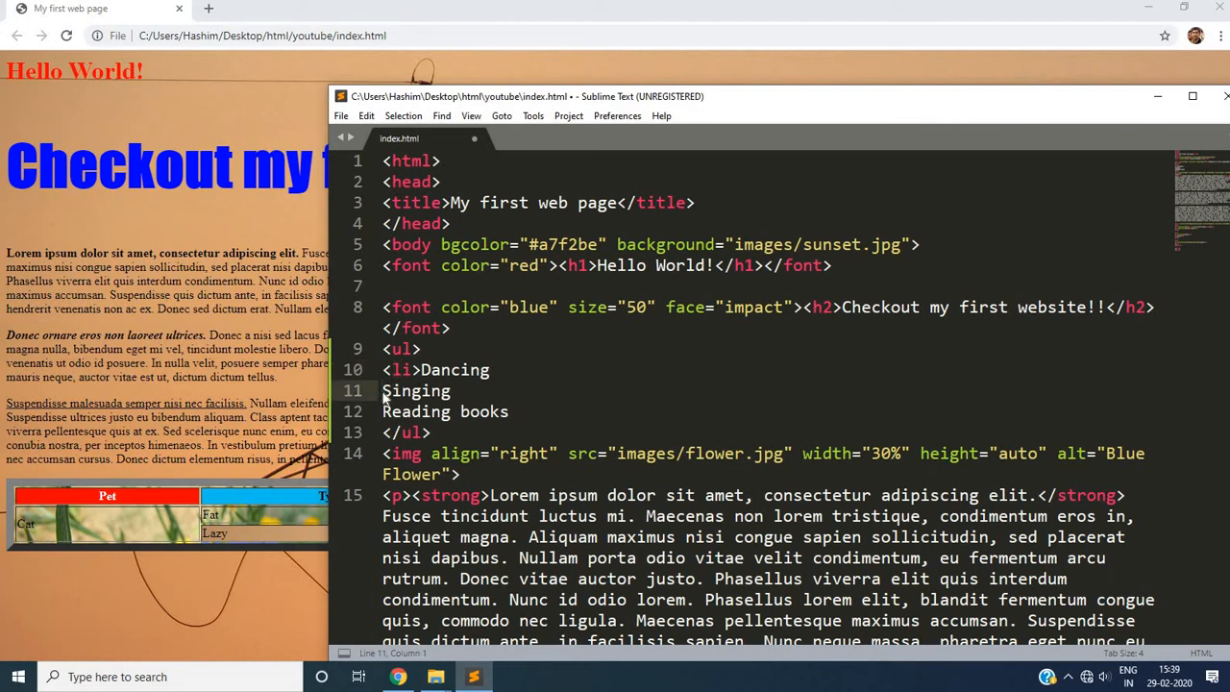
{"action": "type", "text": "<li>"}
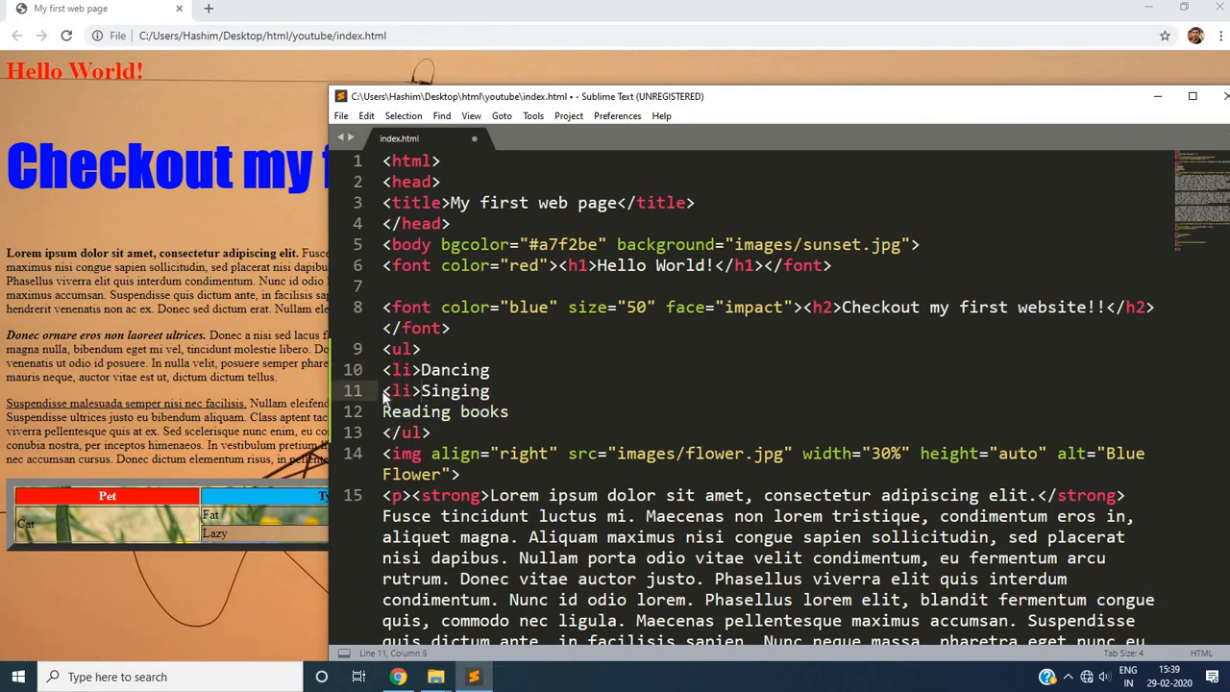
{"action": "left_click", "coordinate": [382, 411]}
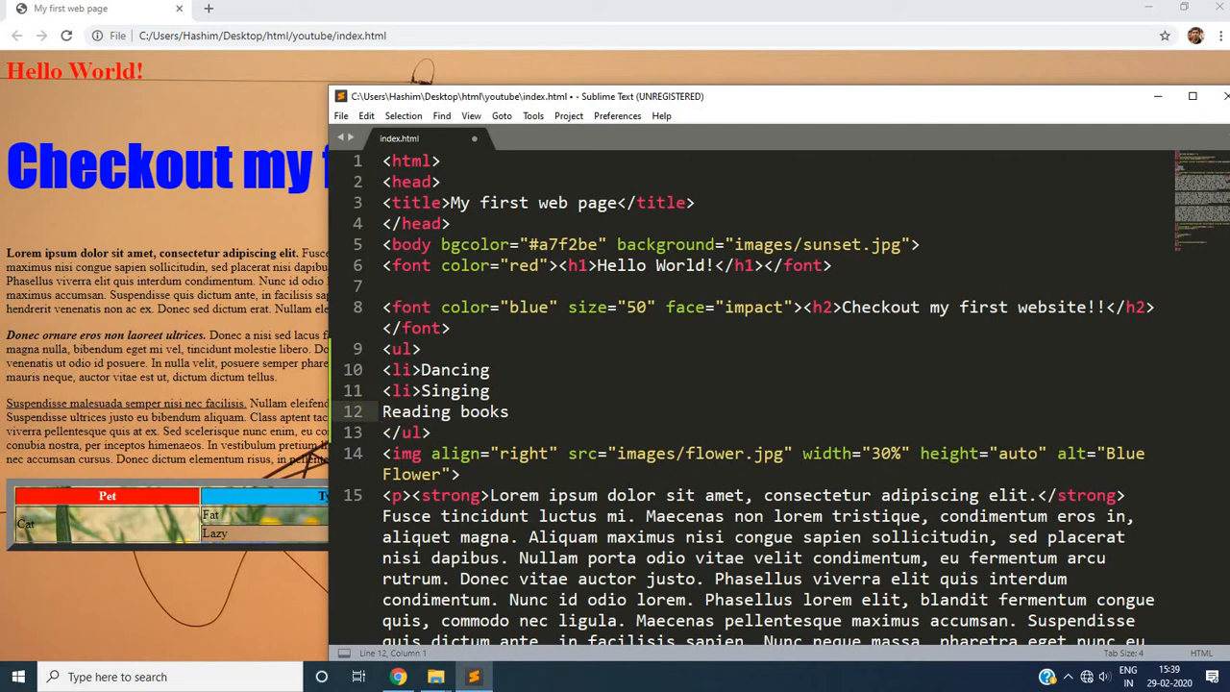
{"action": "type", "text": "<li>"}
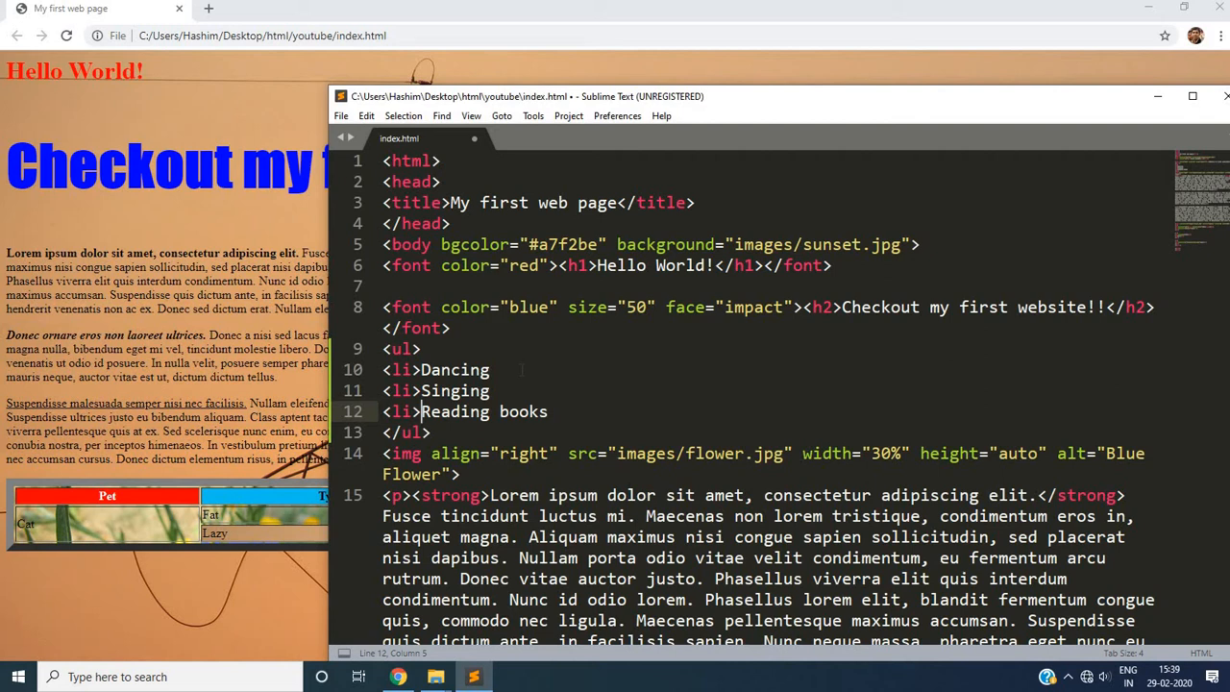
- Close each hobby line with </li> so Dancing, Singing and Reading books render as bullets
{"action": "left_click", "coordinate": [490, 369]}
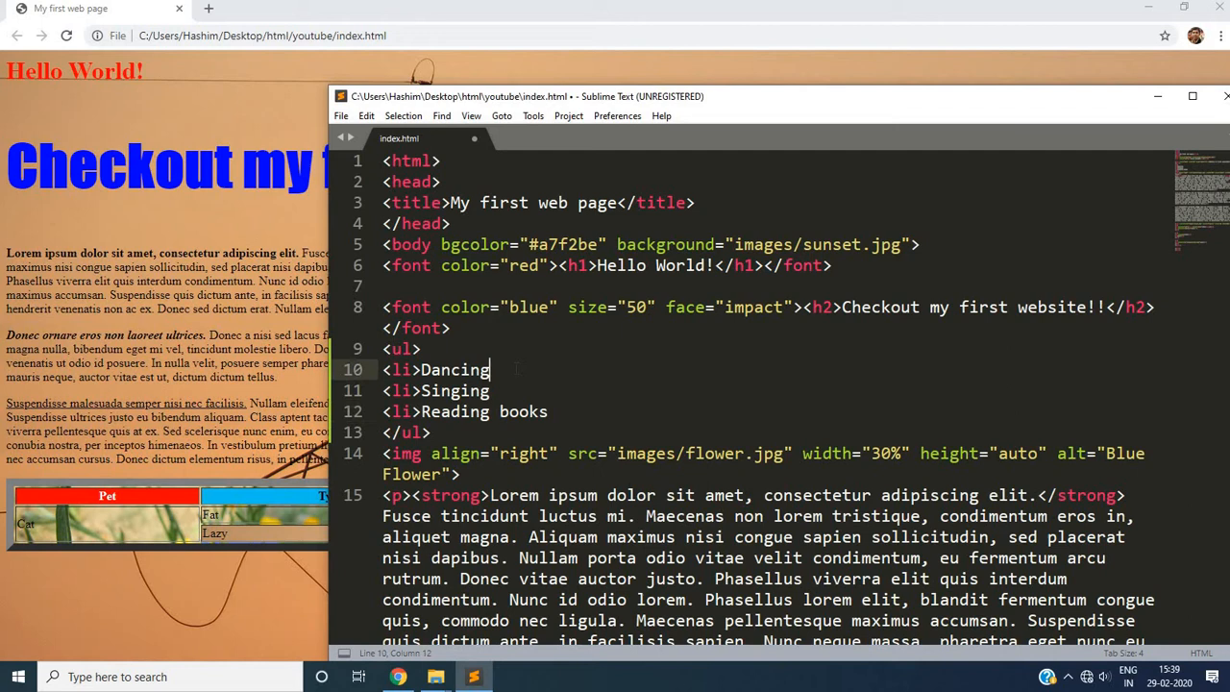
{"action": "type", "text": "</li>"}
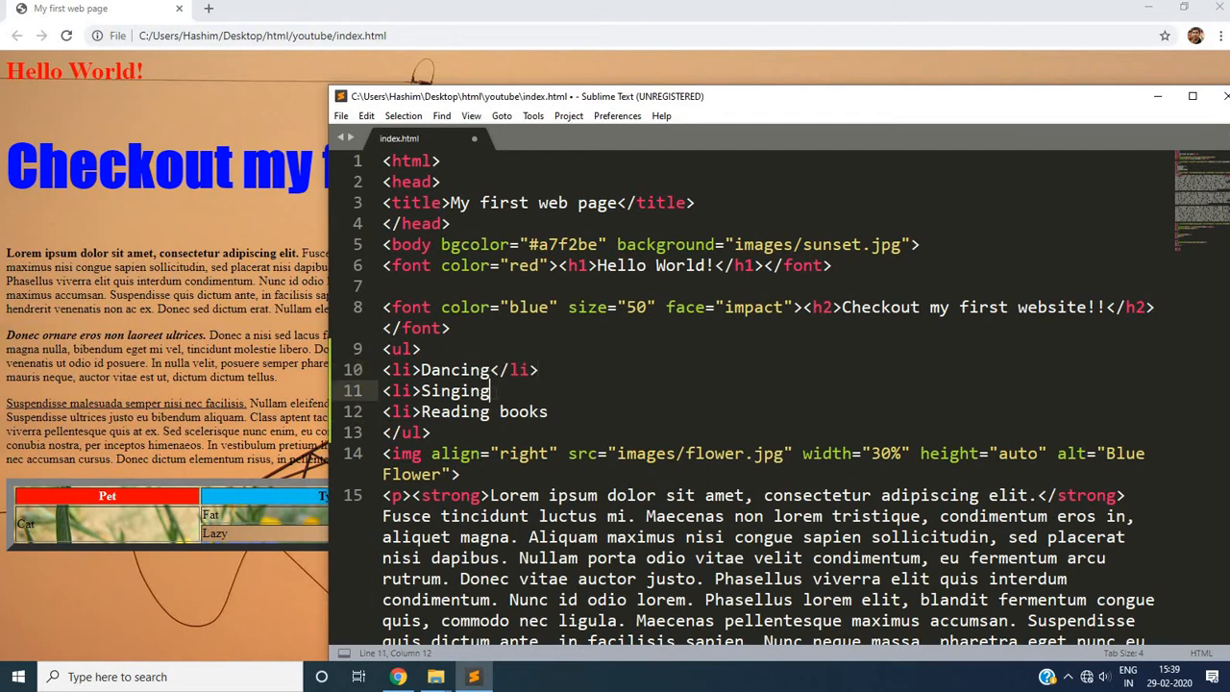
{"action": "type", "text": "</li>"}
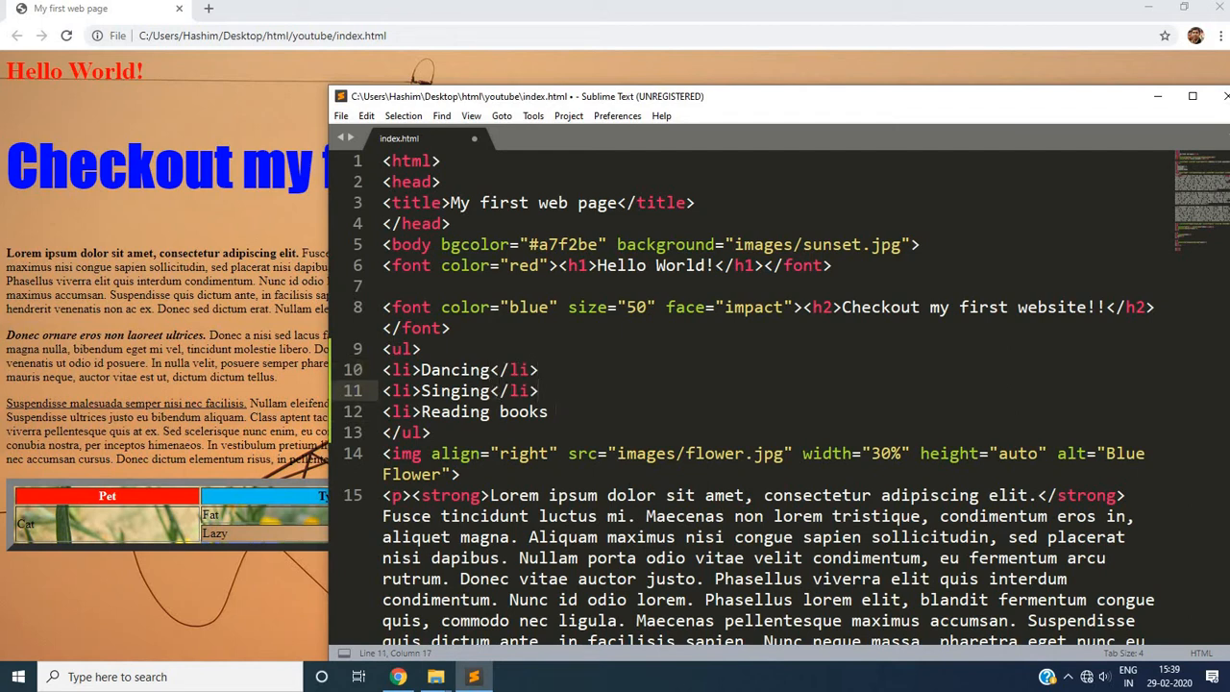
{"action": "type", "text": "</li>"}
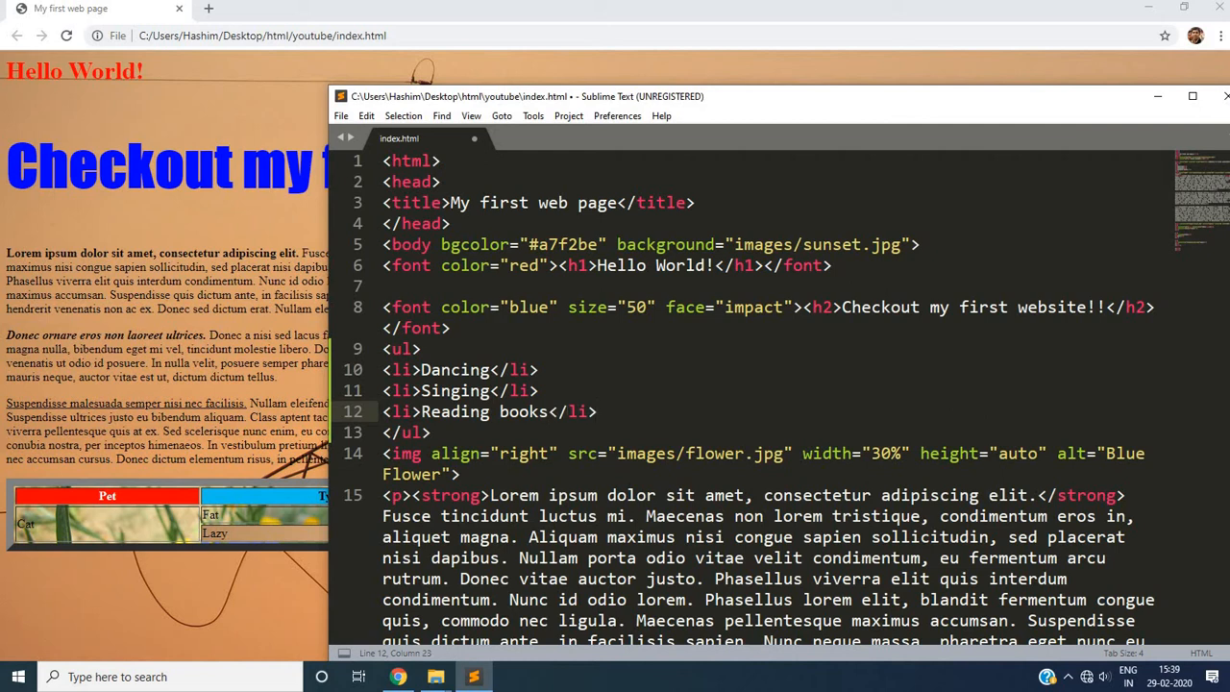
{"action": "double_click", "coordinate": [399, 350]}
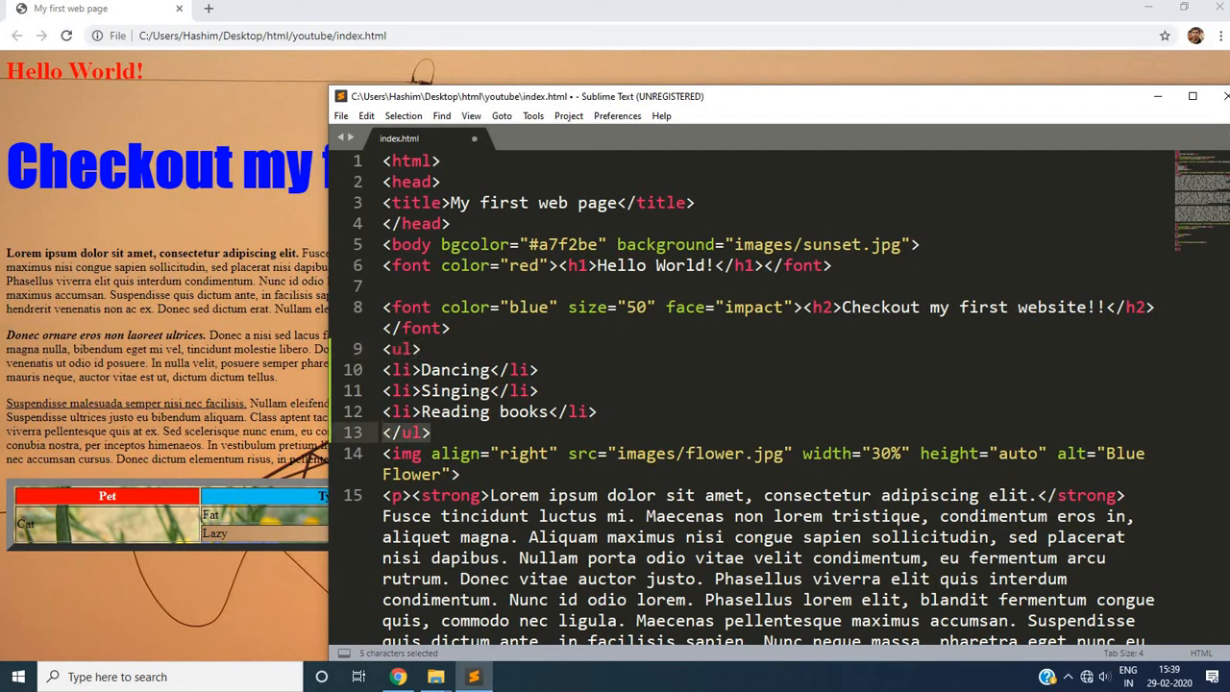
{"action": "left_click_drag", "start_coordinate": [382, 369], "coordinate": [596, 411]}
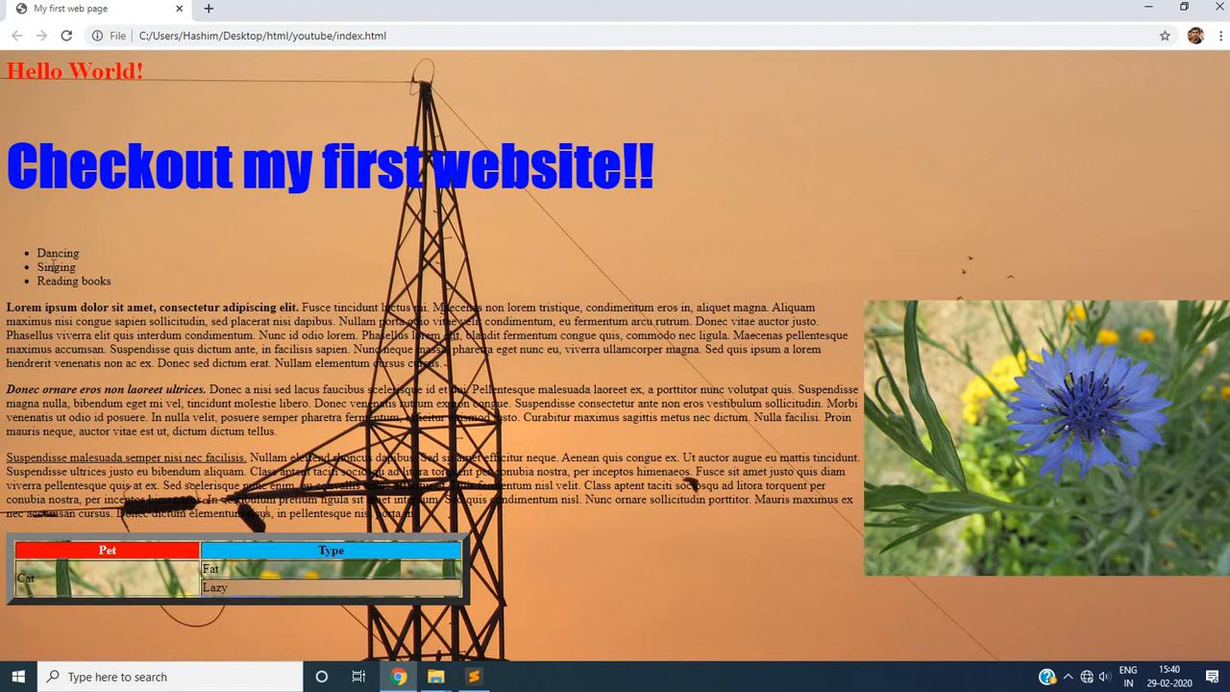
- Insert <h4>My Hobbies</h4> after the closing font tag, correcting the level from 3 to 4
{"action": "left_click", "coordinate": [472, 677]}
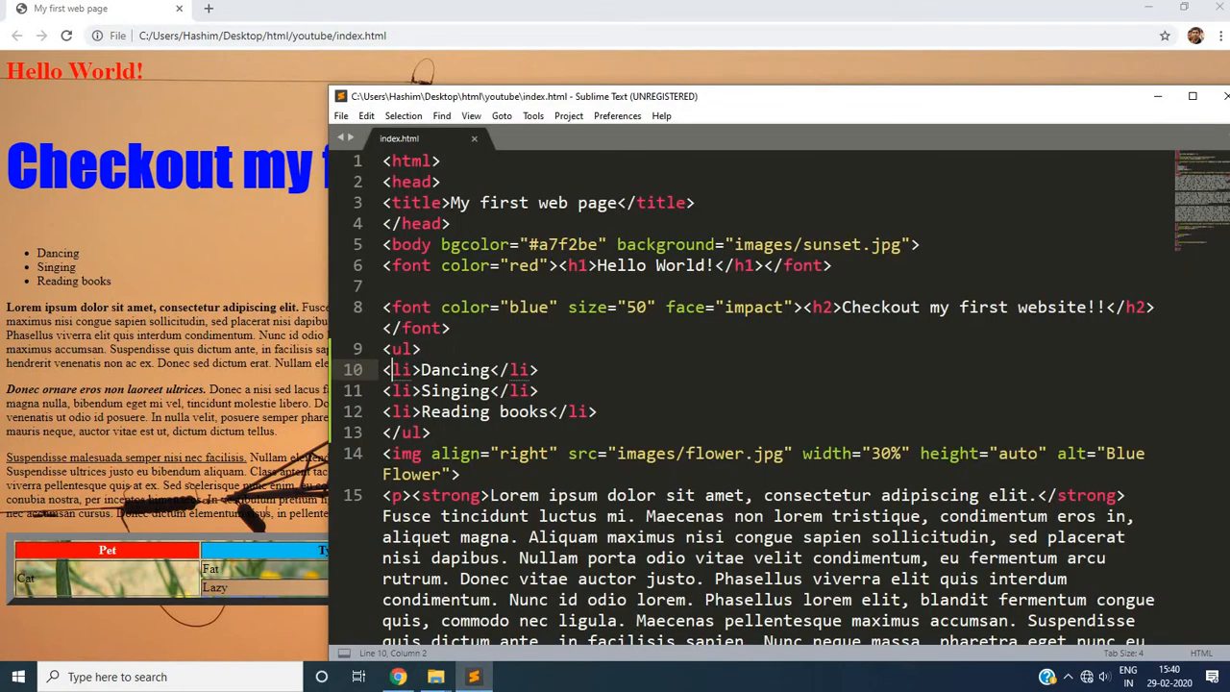
{"action": "left_click", "coordinate": [450, 326]}
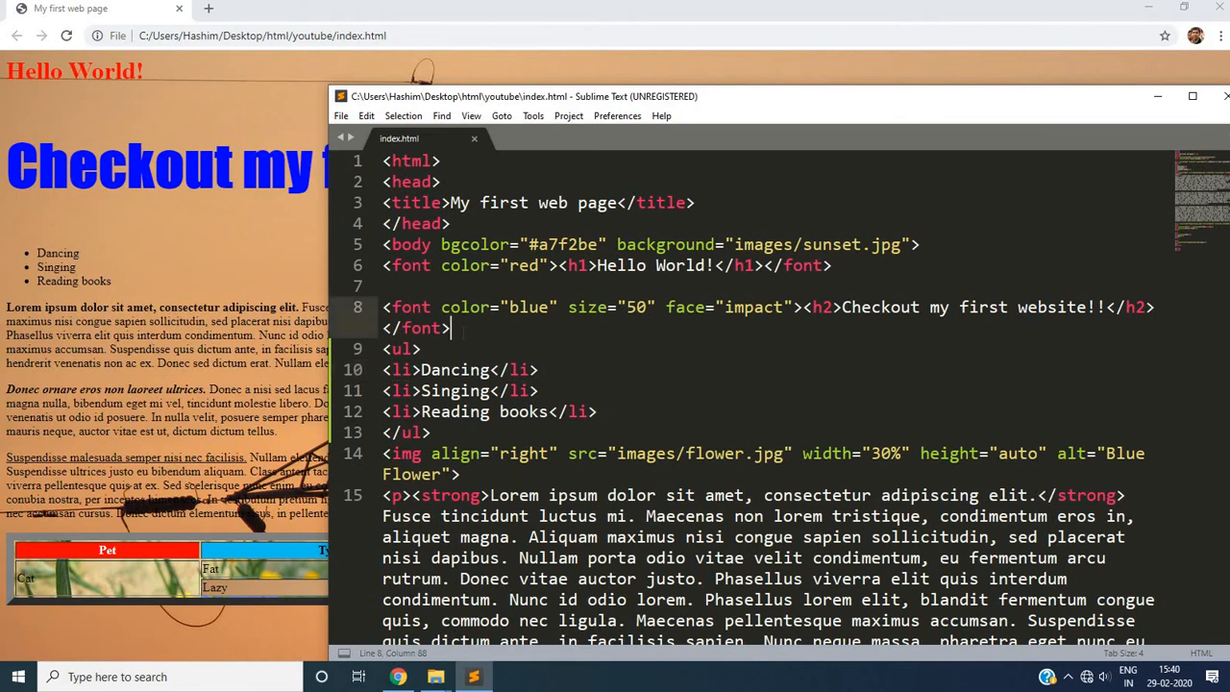
{"action": "type", "text": "<h"}
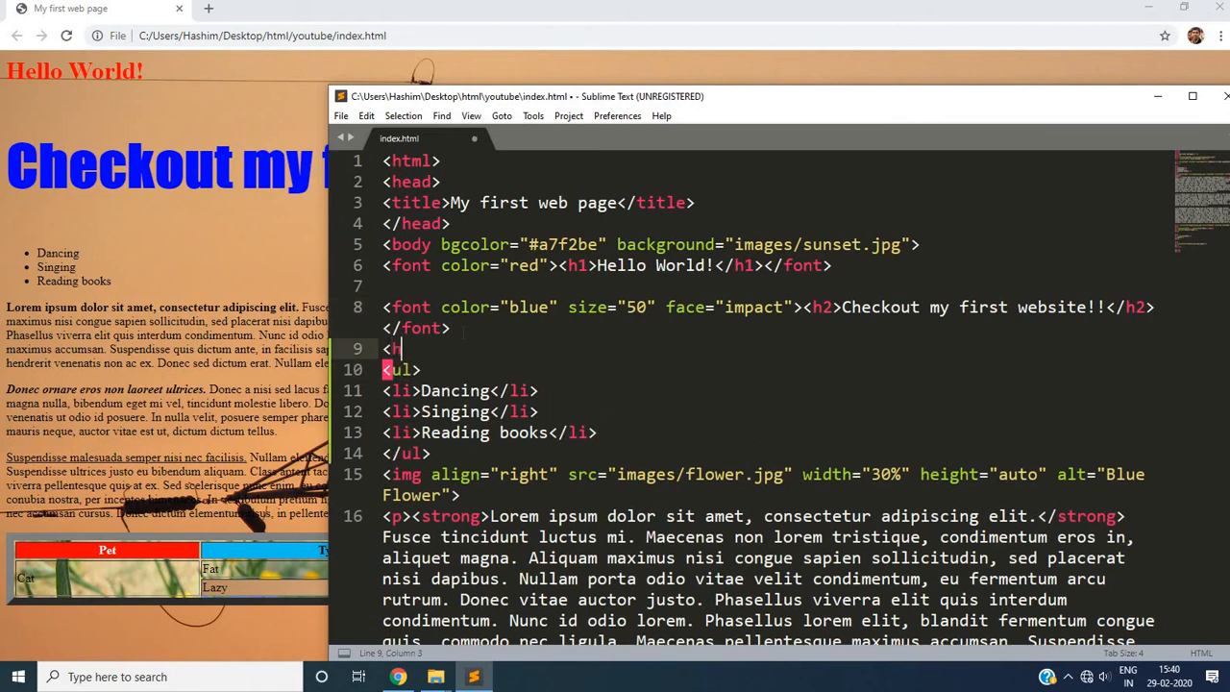
{"action": "type", "text": "3>"}
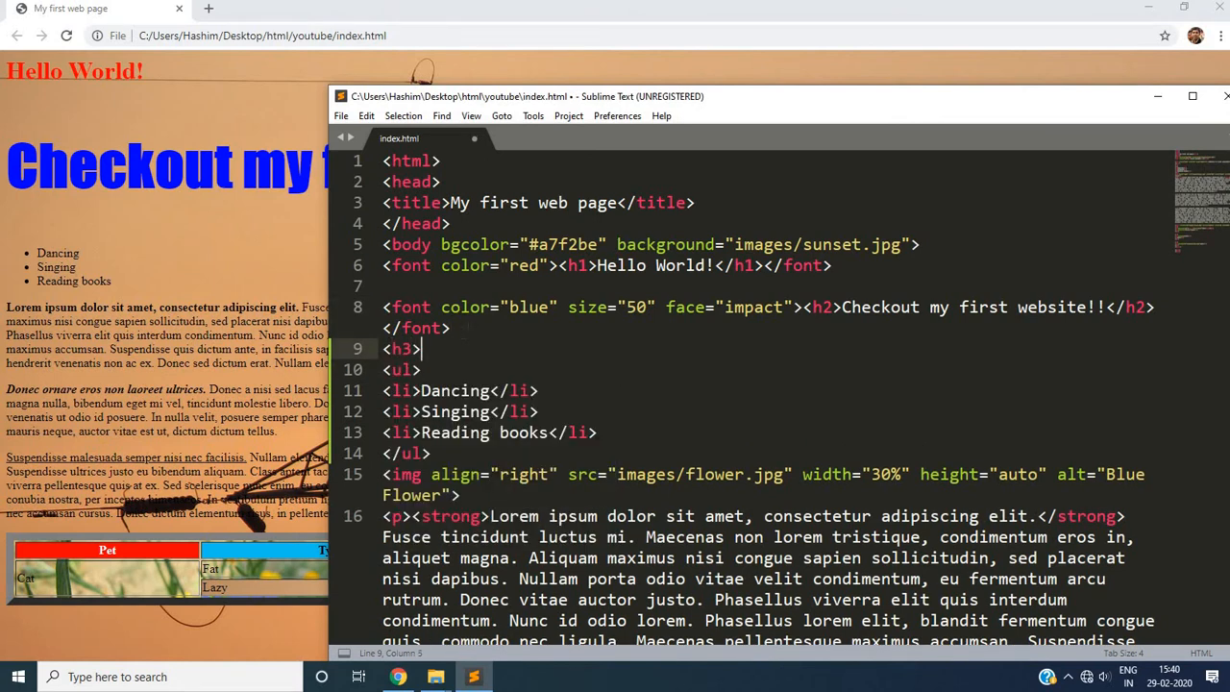
{"action": "double_click", "coordinate": [401, 348]}
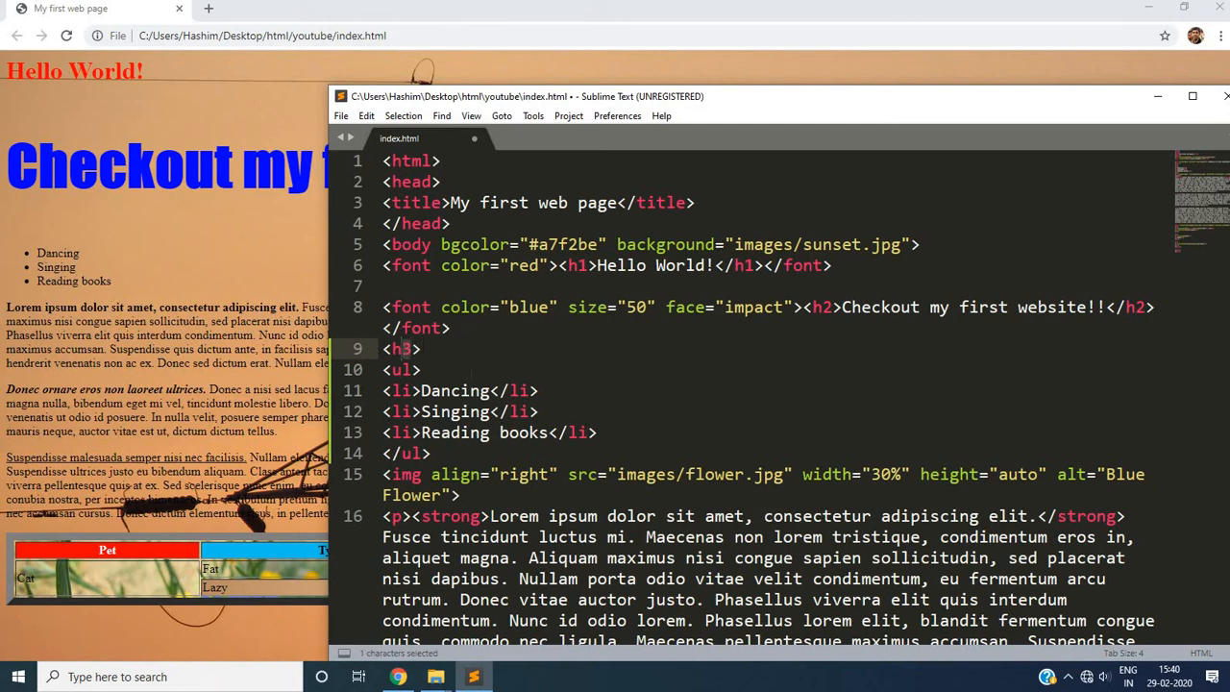
{"action": "type", "text": "4"}
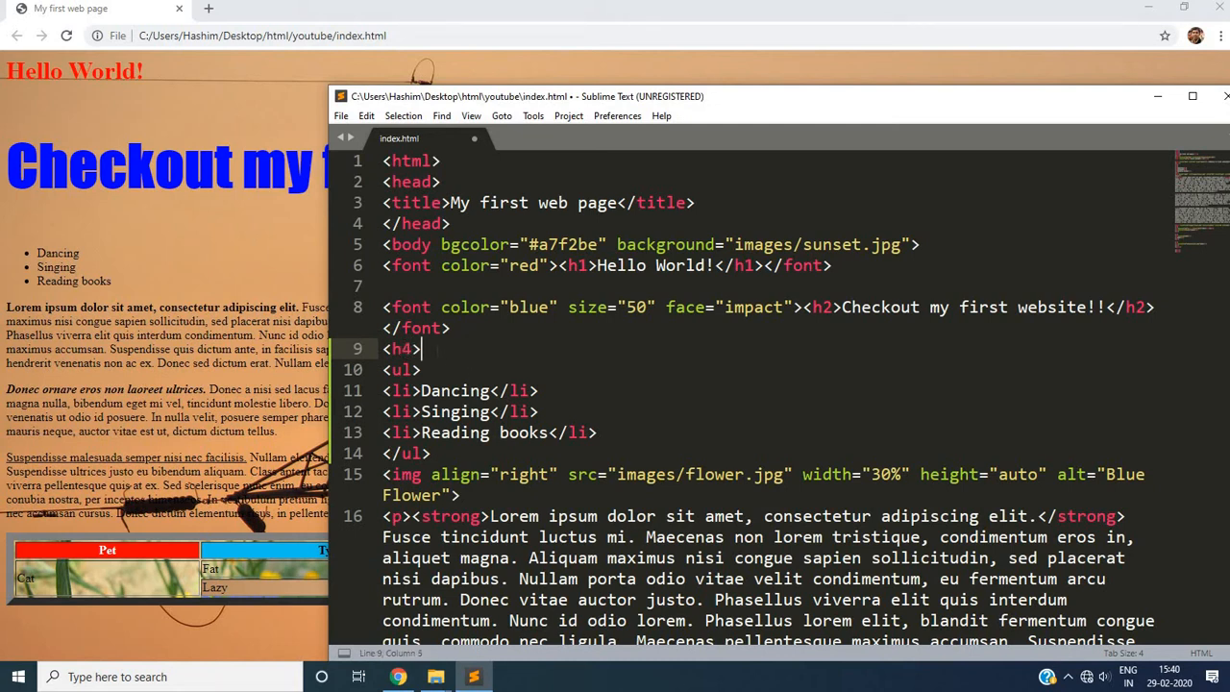
{"action": "type", "text": "My"}
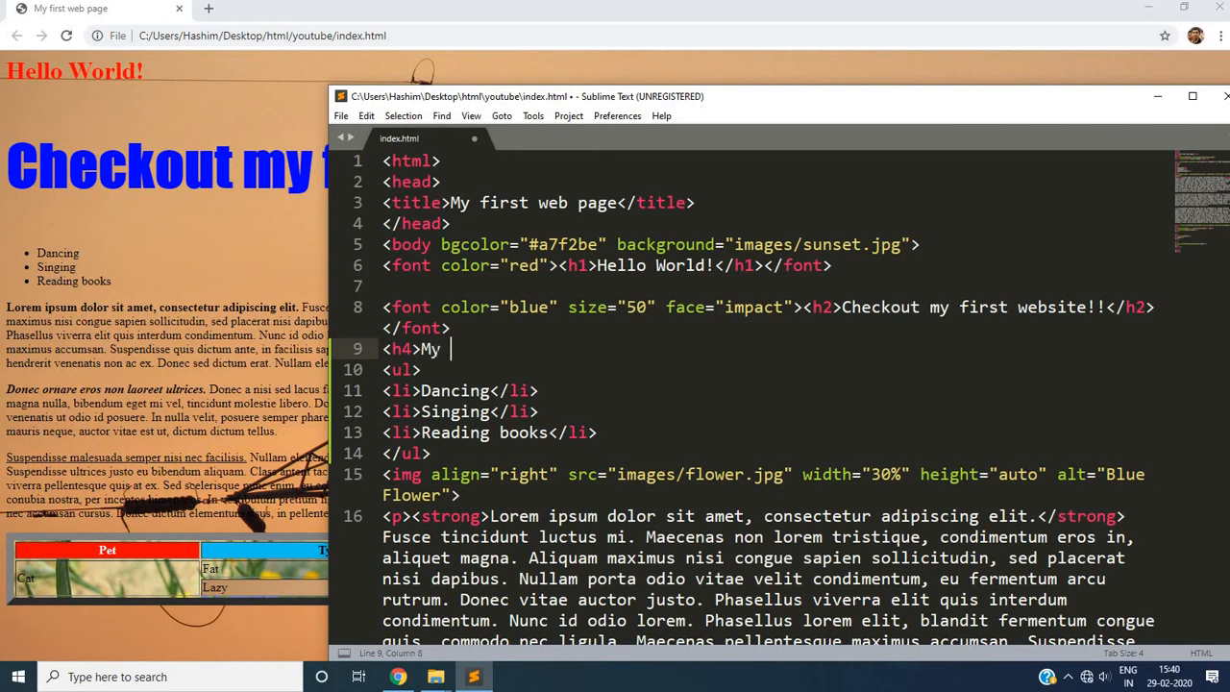
{"action": "type", "text": "Hobbies"}
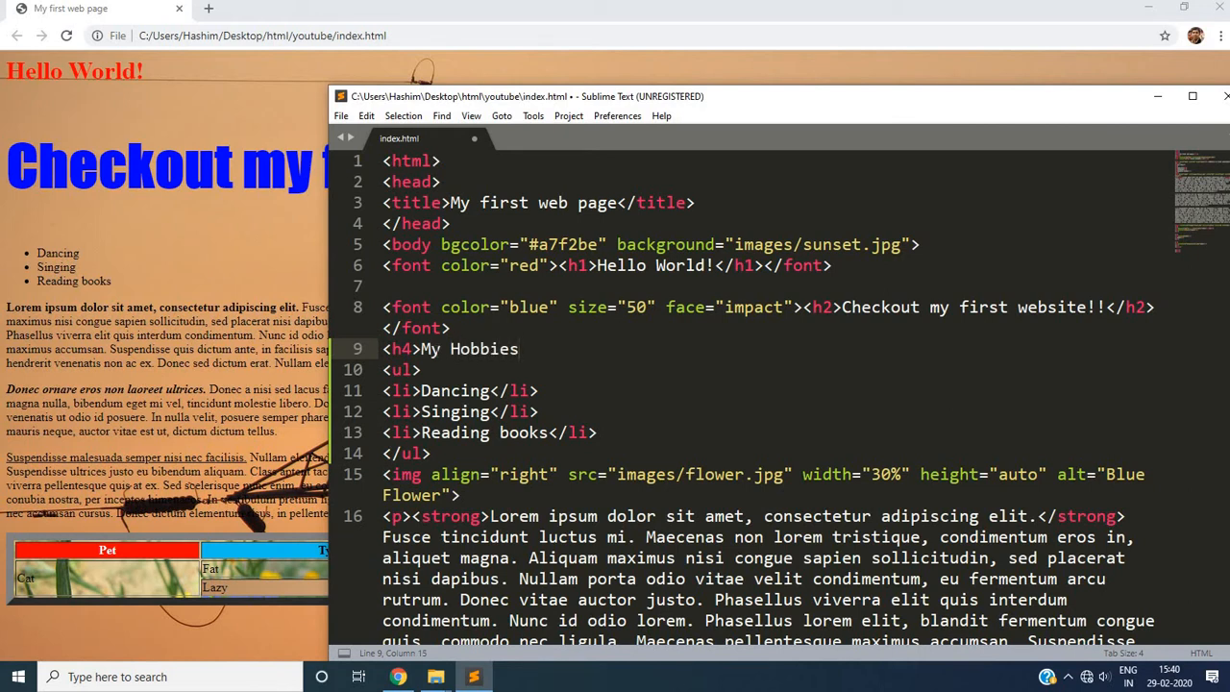
{"action": "type", "text": "</h4>"}
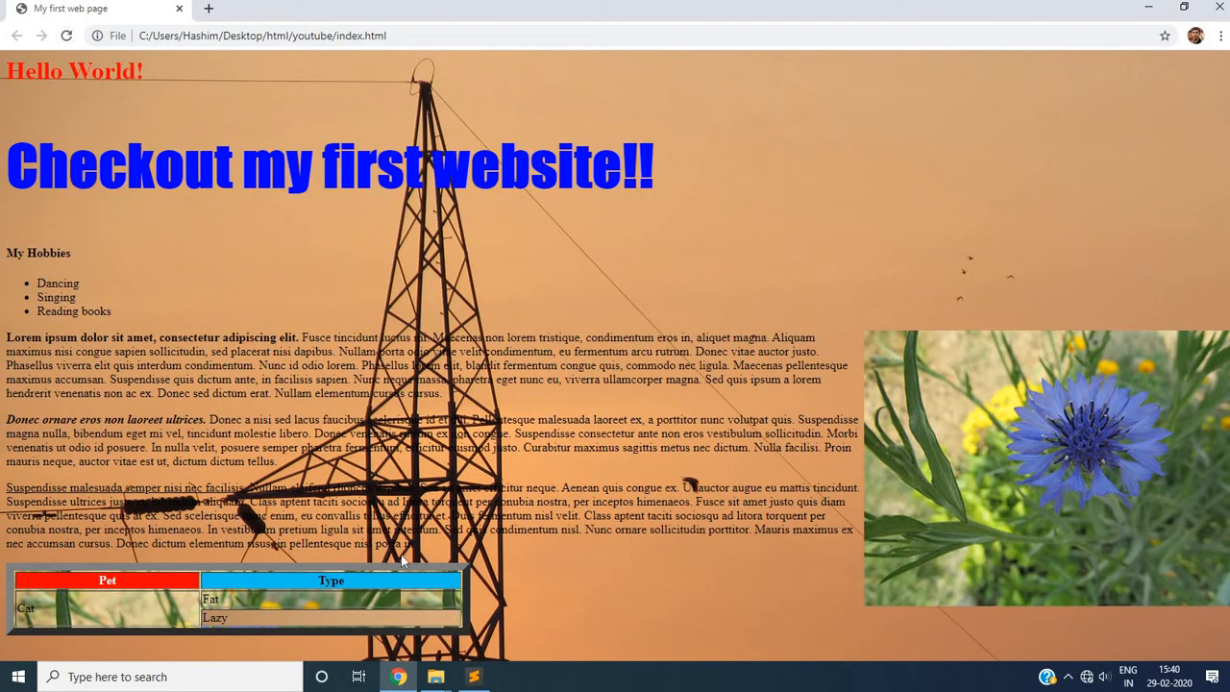
- Return from the Chrome preview to the index.html code in Sublime Text
{"action": "left_click", "coordinate": [473, 677]}
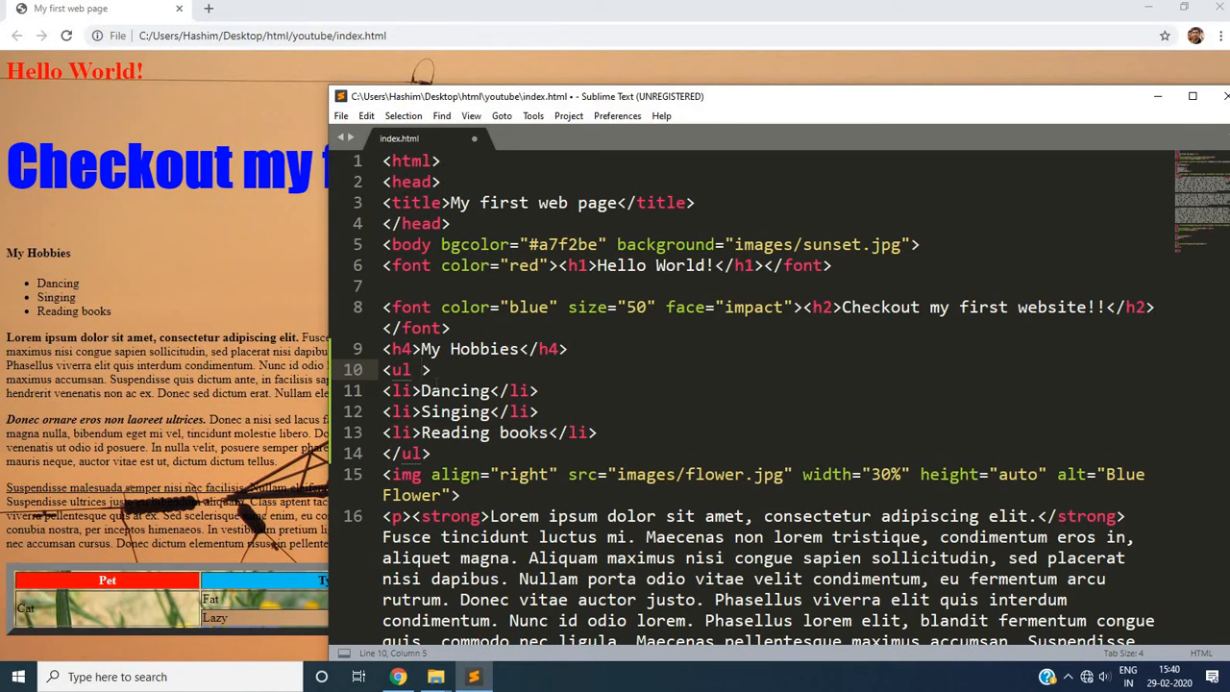
- Give the <ul> a type="circle" attribute, preview it, then start changing it to square
{"action": "type", "text": "type=\"\""}
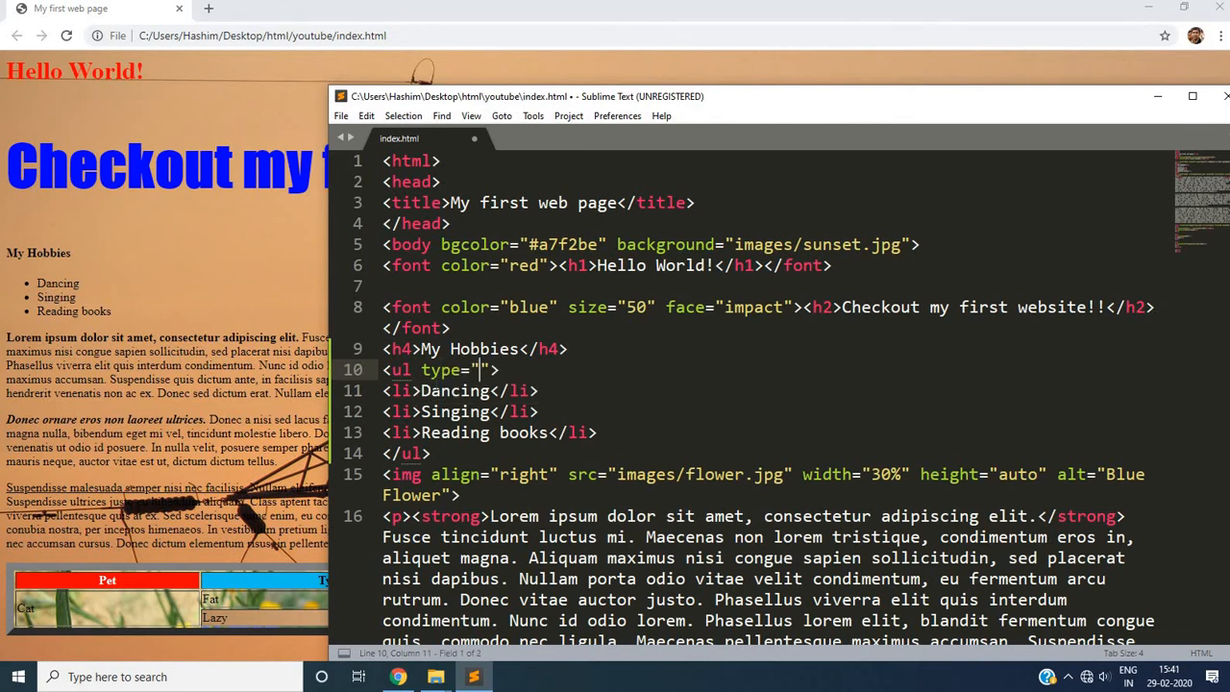
{"action": "type", "text": "circle"}
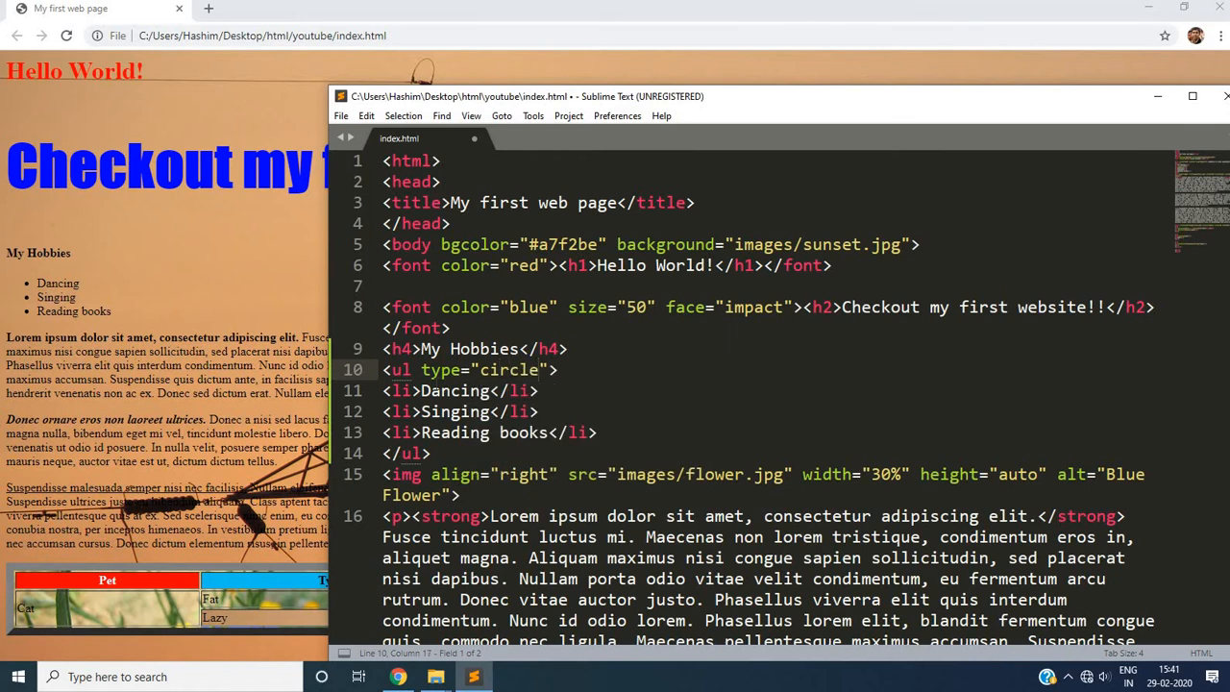
{"action": "left_click", "coordinate": [340, 115]}
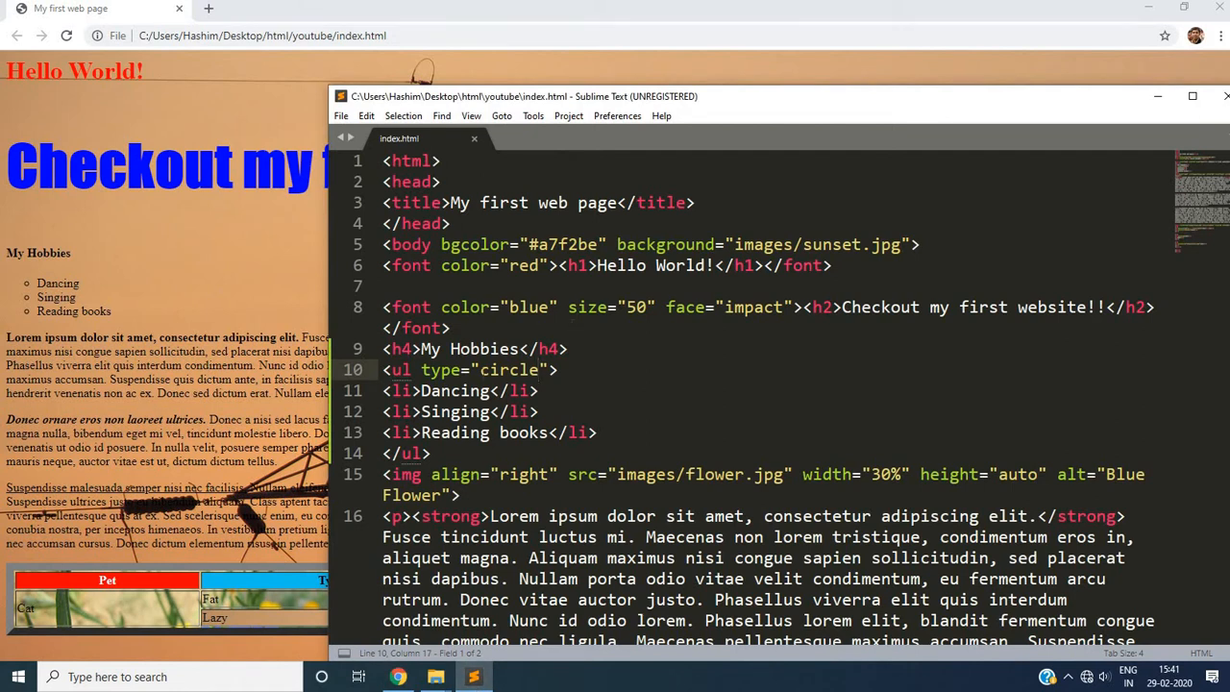
{"action": "type", "text": "sq"}
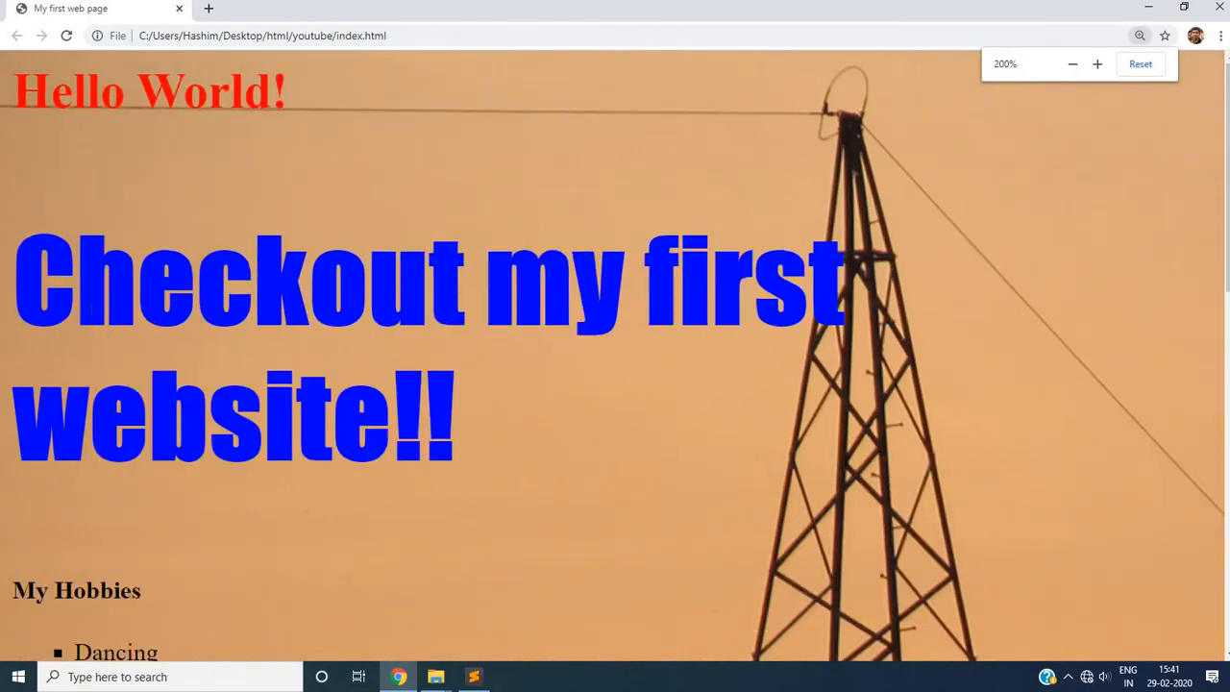
- Scroll the zoomed Chrome page down to the hobbies list showing square bullets
{"action": "scroll", "scroll_direction": "down", "scroll_amount": 3}
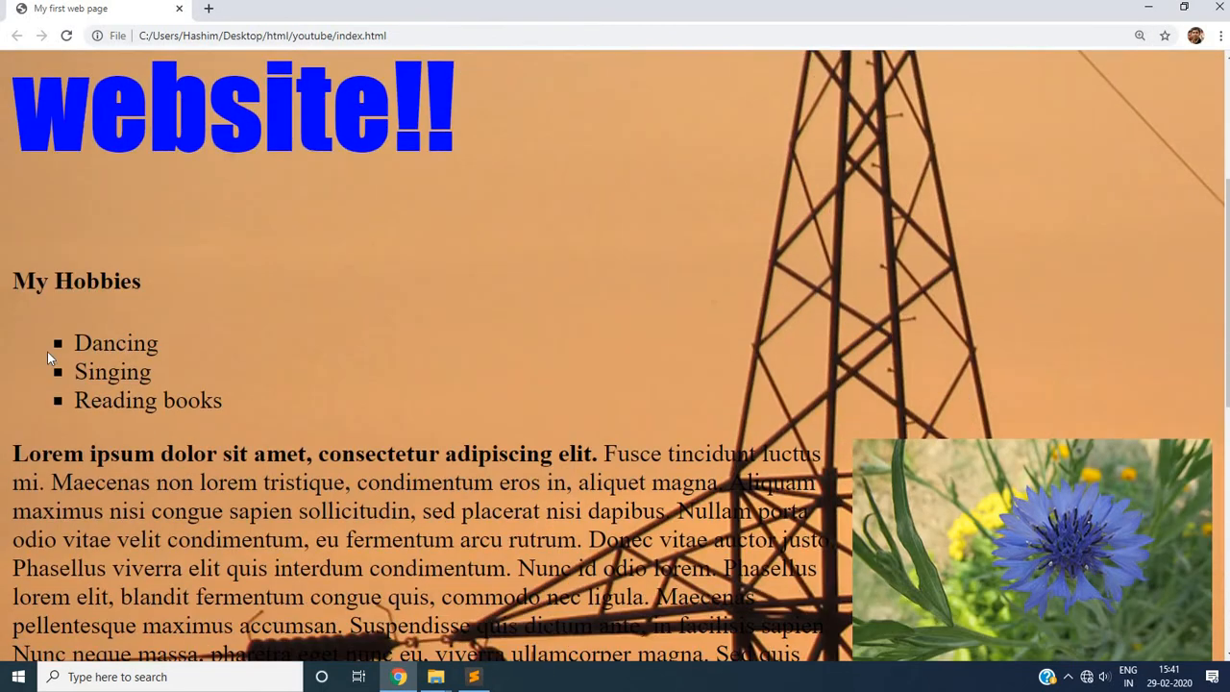
{"action": "mouse_move", "coordinate": [67, 411]}
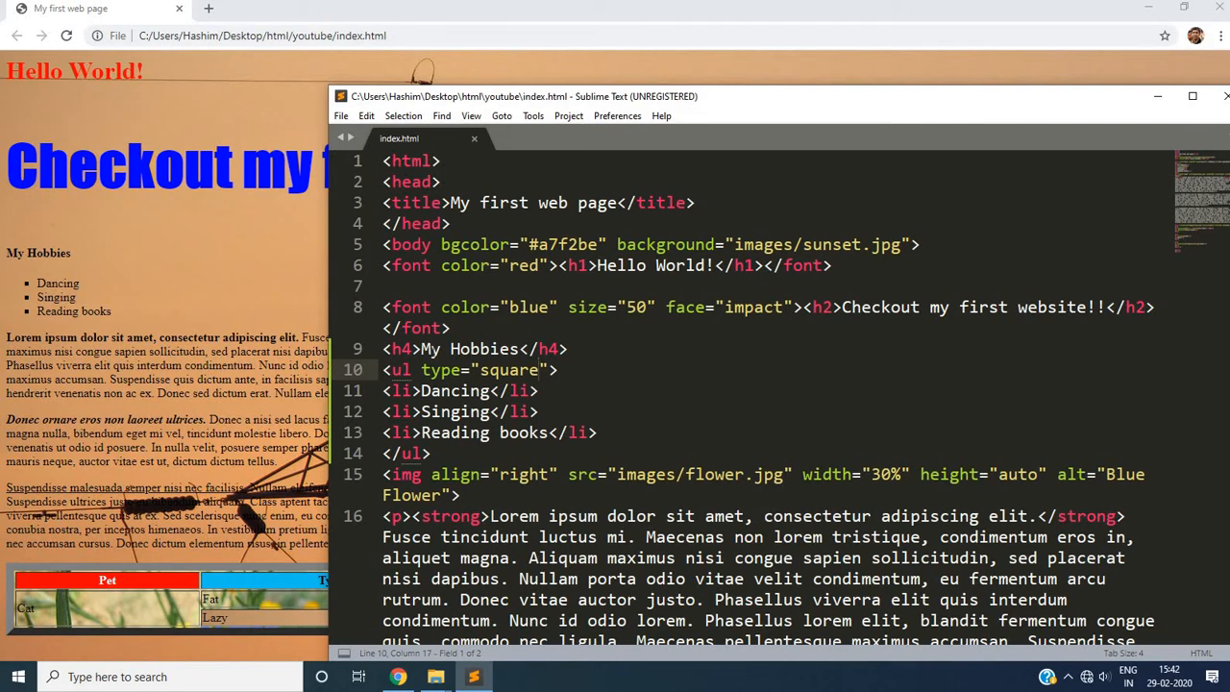
- Drop the type attribute and rename ul to ol, so Chrome numbers the hobbies 1–3
{"action": "double_click", "coordinate": [509, 369]}
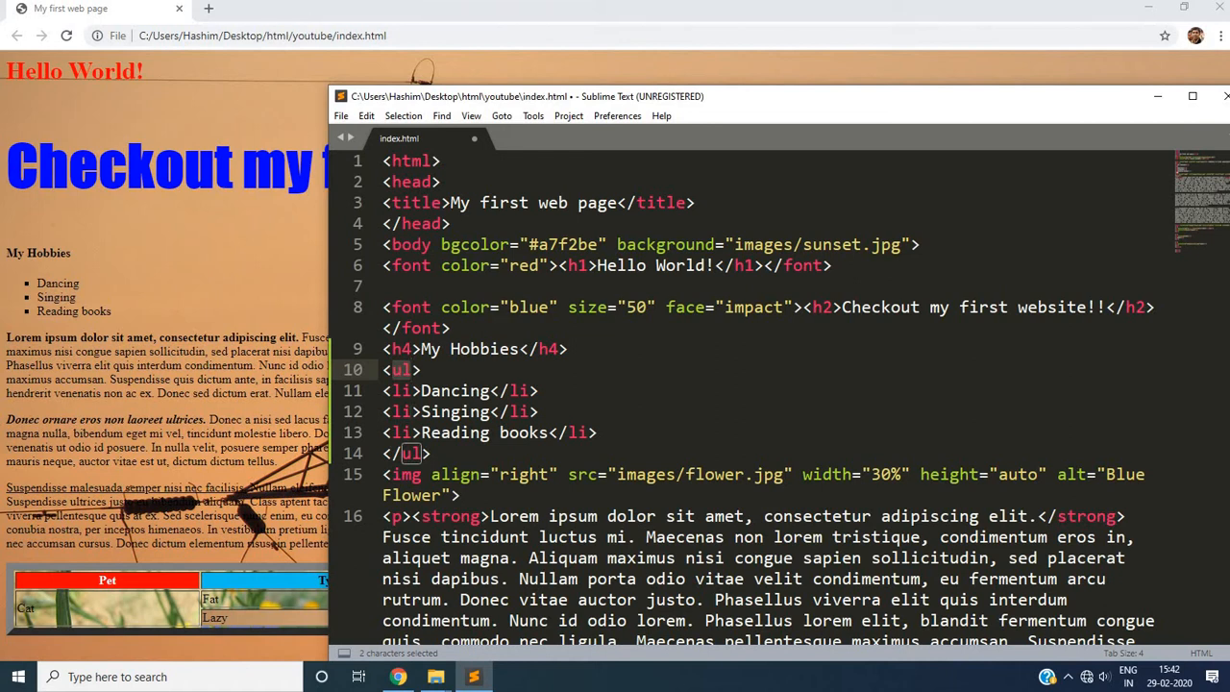
{"action": "left_click", "coordinate": [402, 369]}
{"action": "type", "text": "o"}
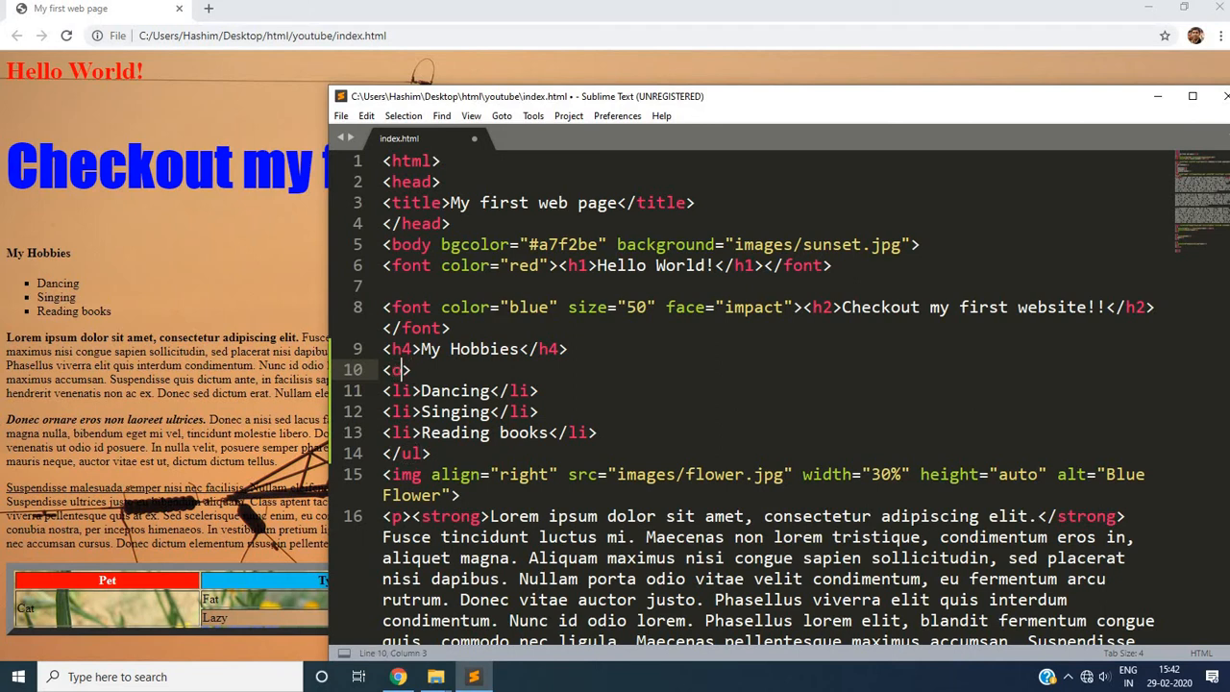
{"action": "type", "text": "l"}
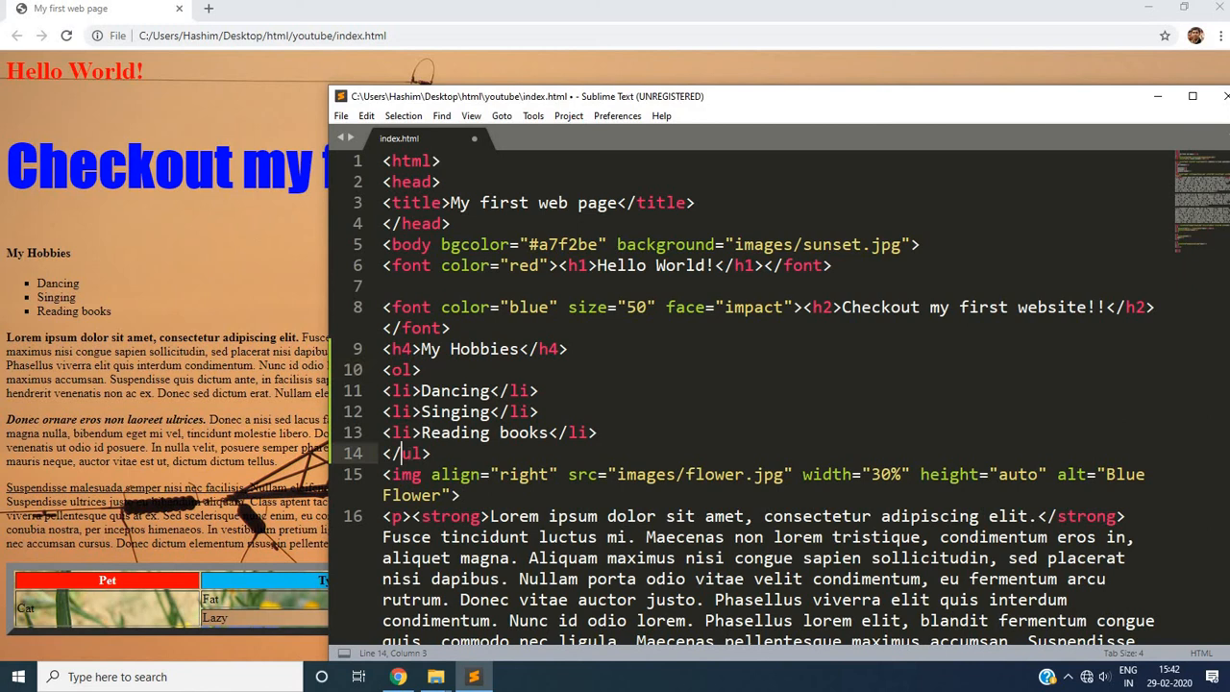
{"action": "type", "text": "ol>"}
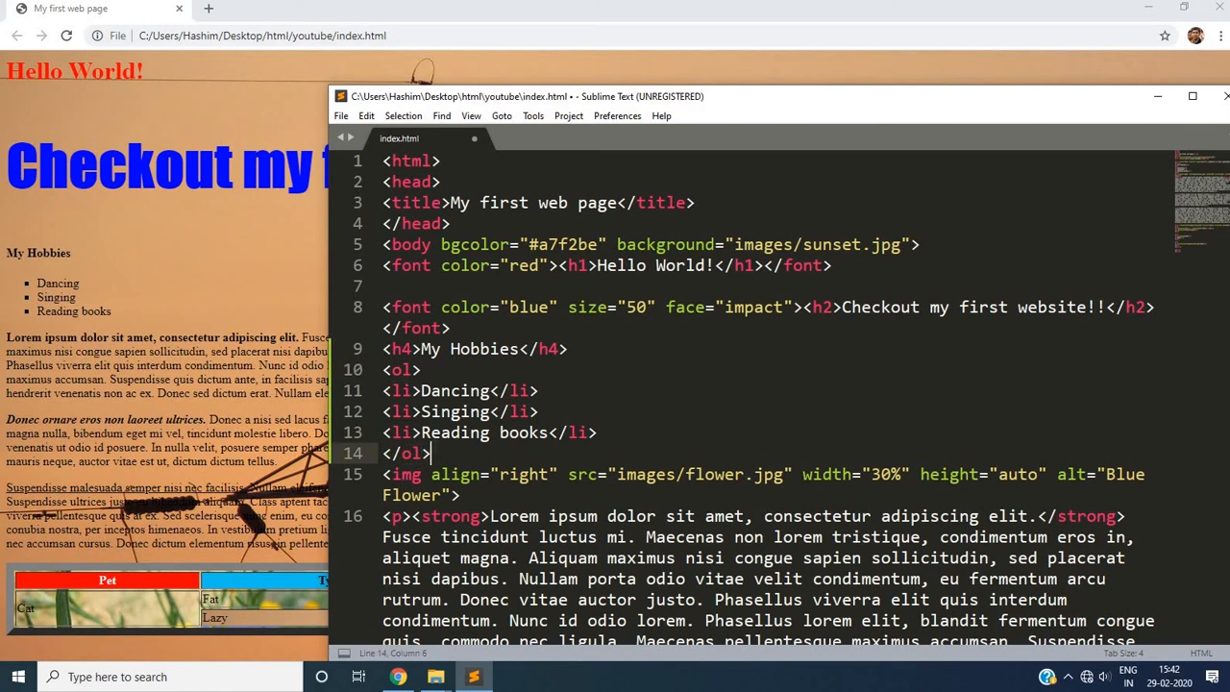
{"action": "mouse_move", "coordinate": [357, 134]}
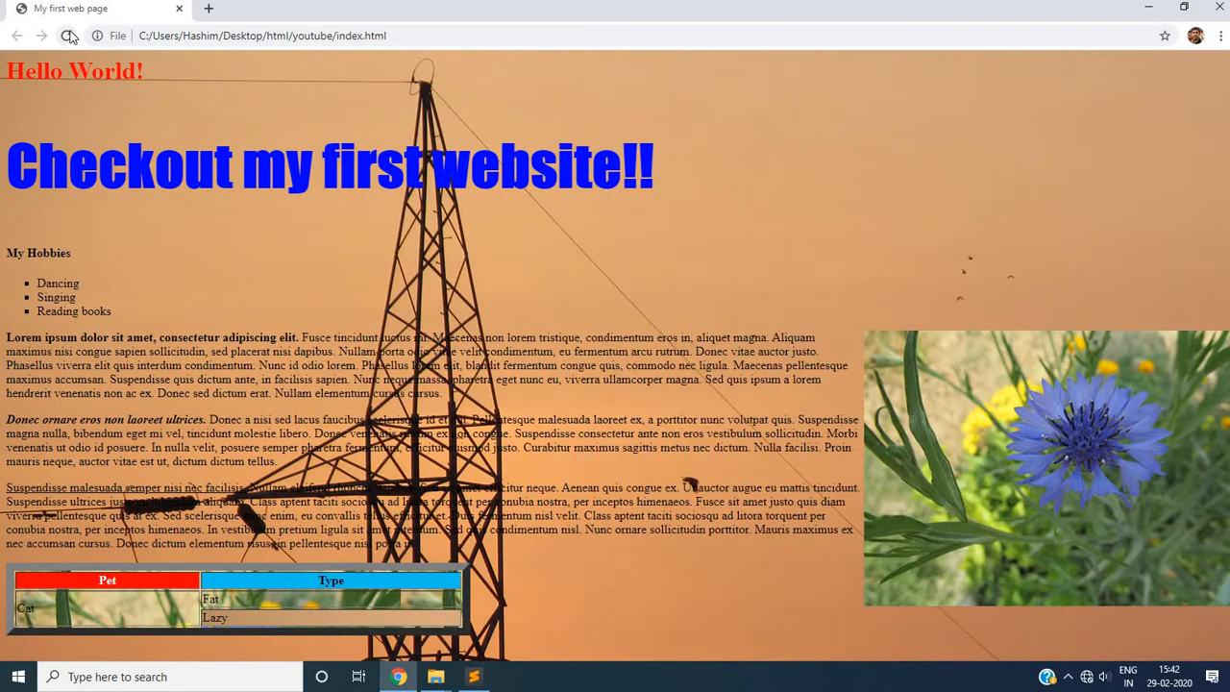
{"action": "left_click", "coordinate": [67, 35]}
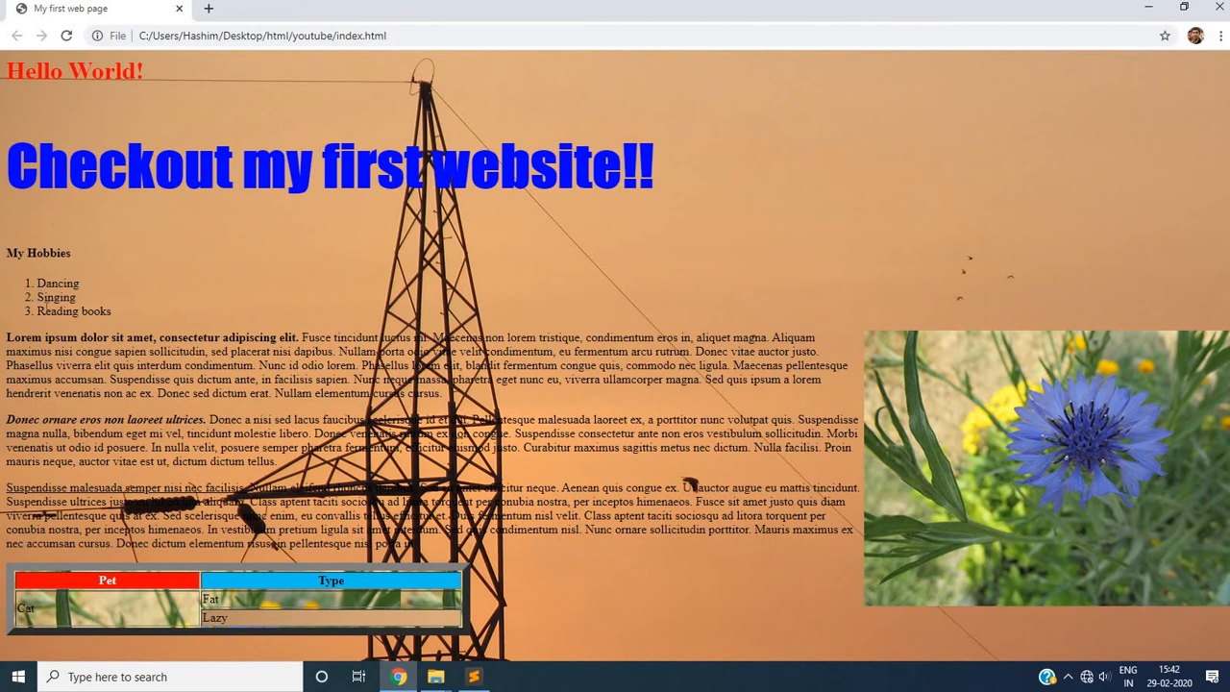
{"action": "mouse_move", "coordinate": [413, 613]}
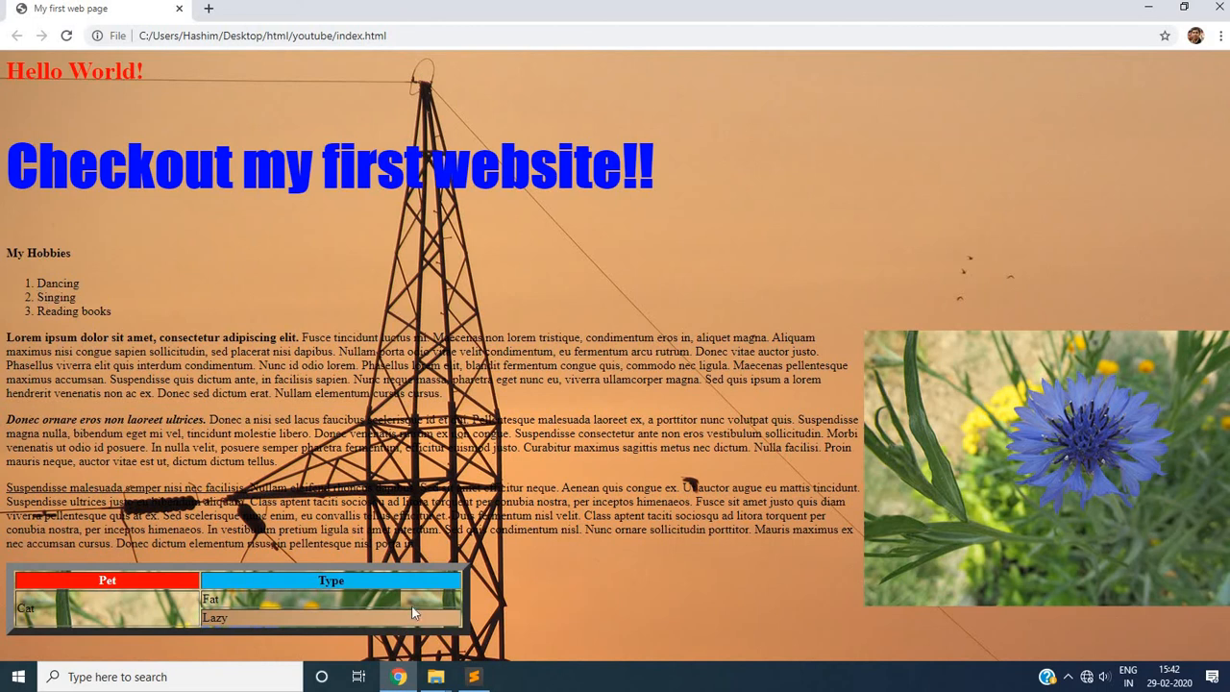
{"action": "left_click", "coordinate": [472, 677]}
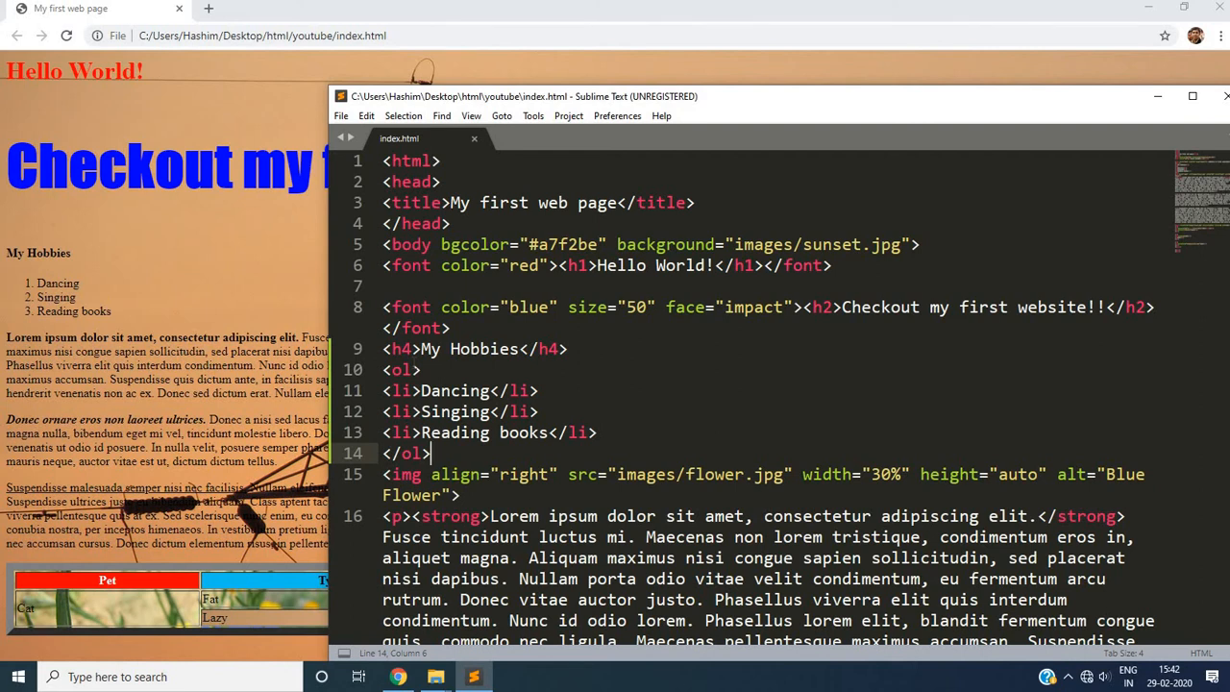
- Give the hobbies ol a type="A" attribute and save index.html
{"action": "left_click", "coordinate": [413, 369]}
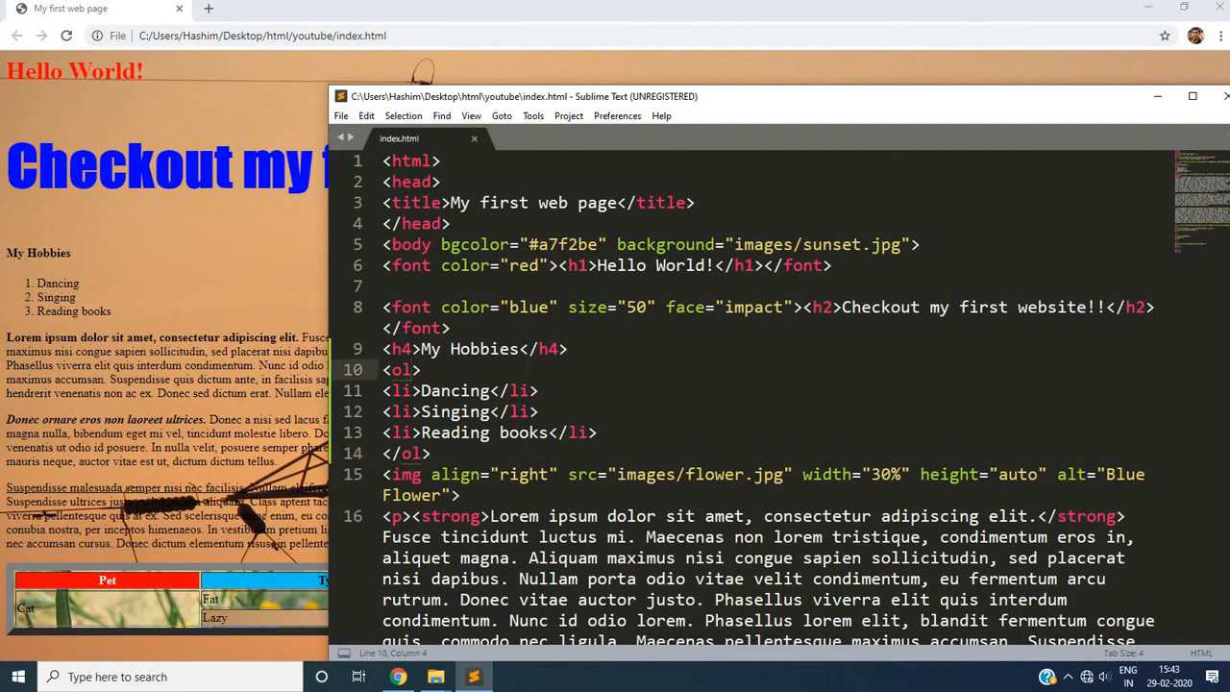
{"action": "type", "text": "type=\"\""}
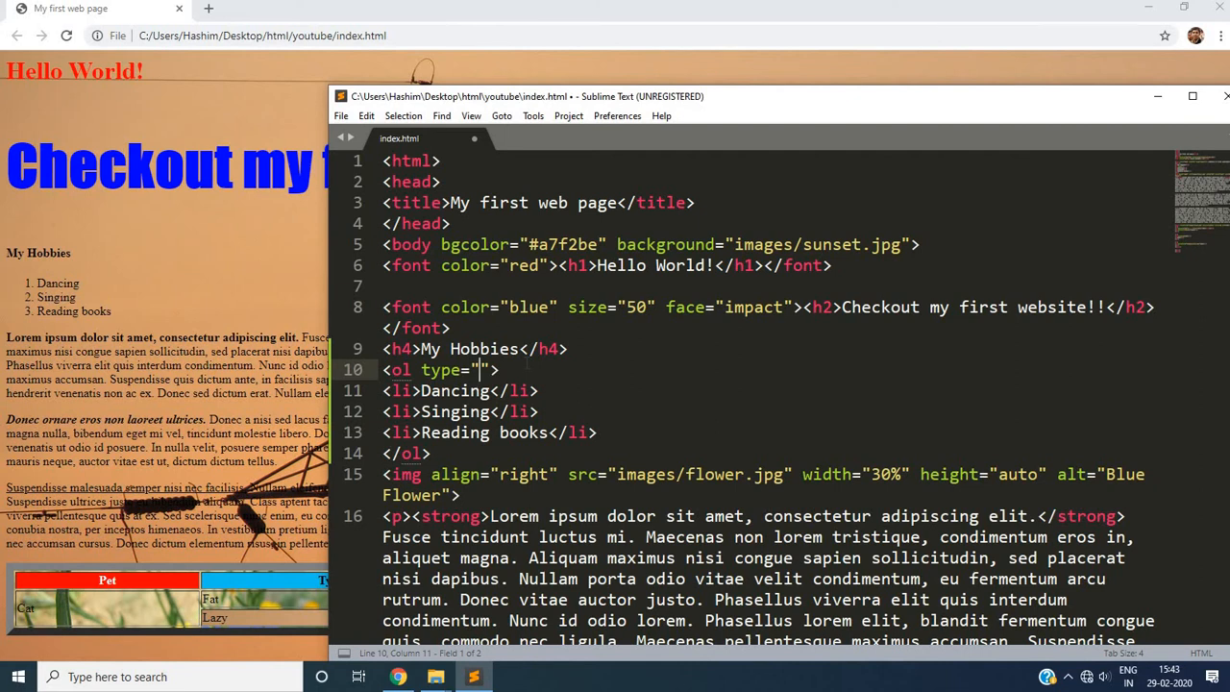
{"action": "type", "text": "a"}
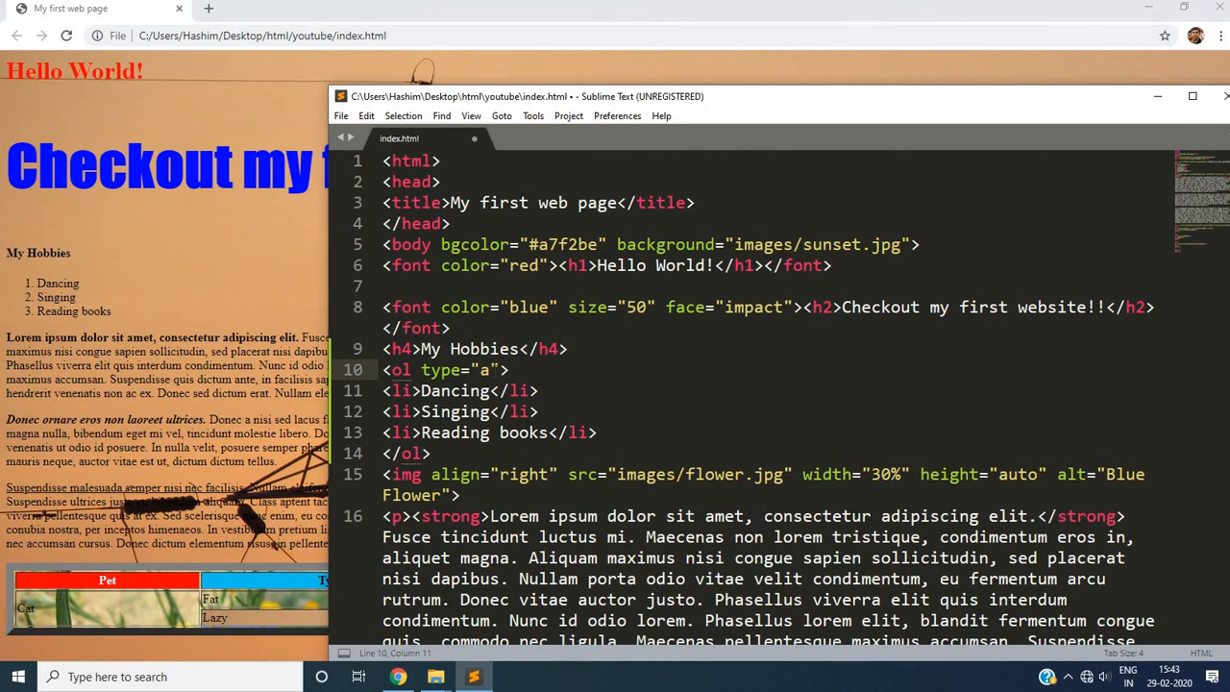
{"action": "left_click", "coordinate": [340, 115]}
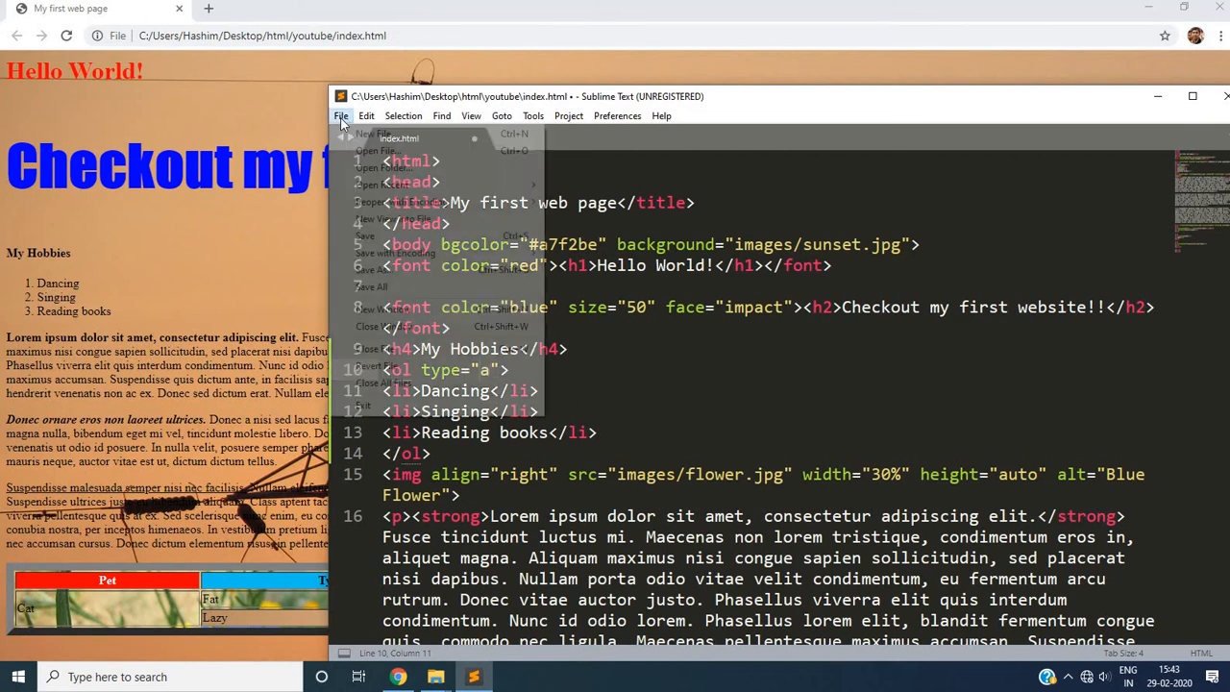
{"action": "left_click", "coordinate": [366, 234]}
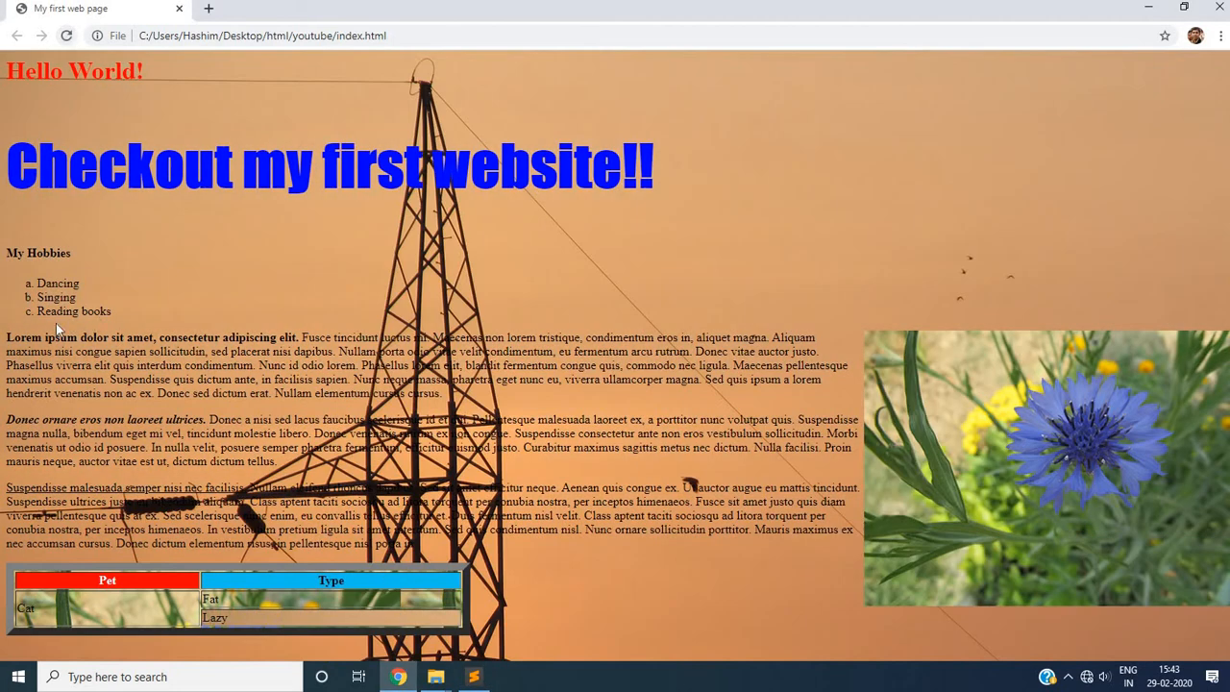
{"action": "mouse_move", "coordinate": [477, 676]}
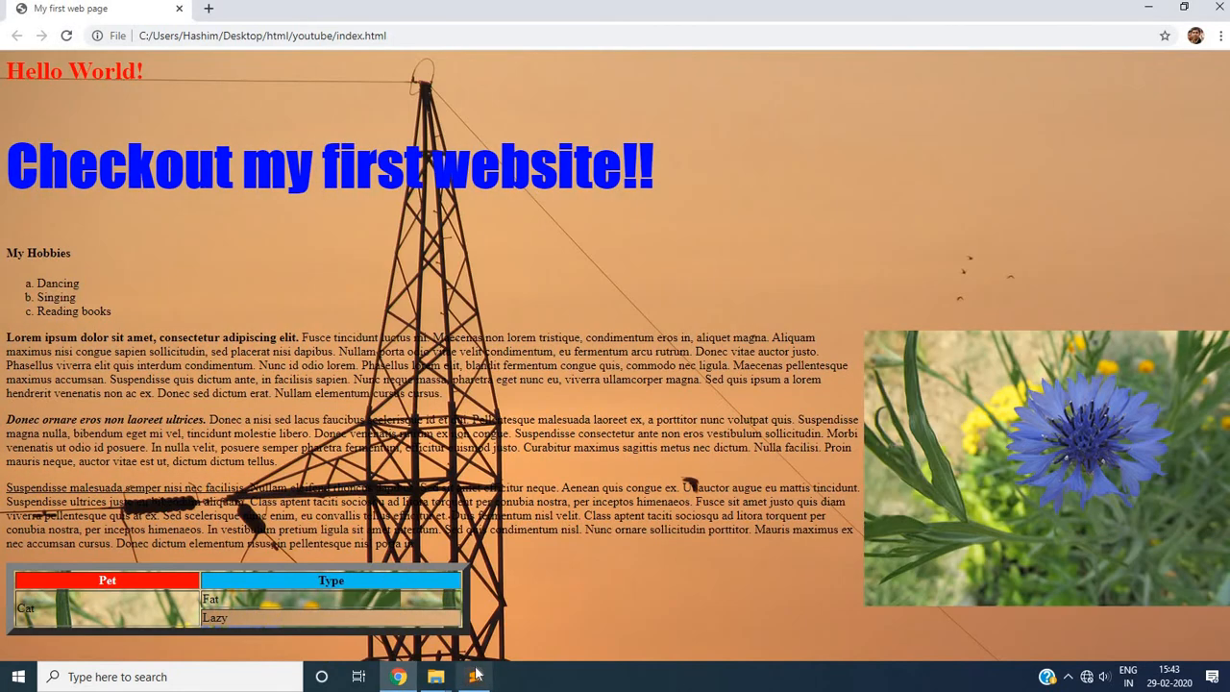
- Refresh Chrome to see Dancing, Singing and Reading books lettered A–C
{"action": "left_click", "coordinate": [473, 677]}
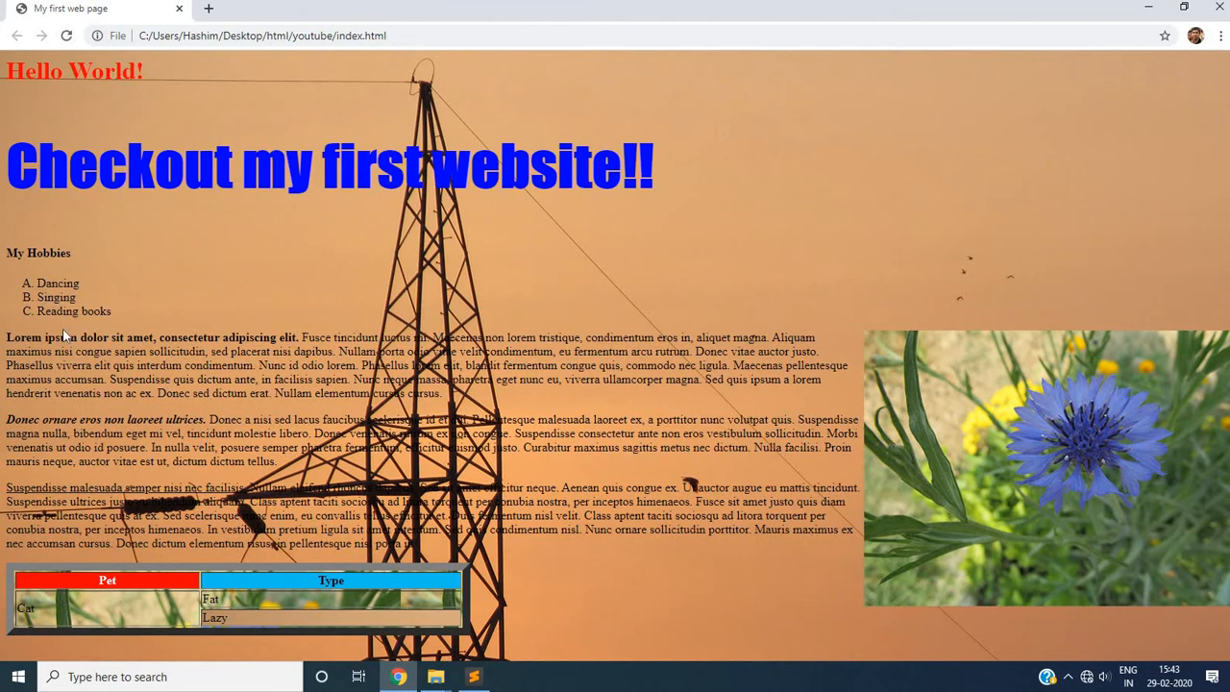
{"action": "left_click", "coordinate": [472, 677]}
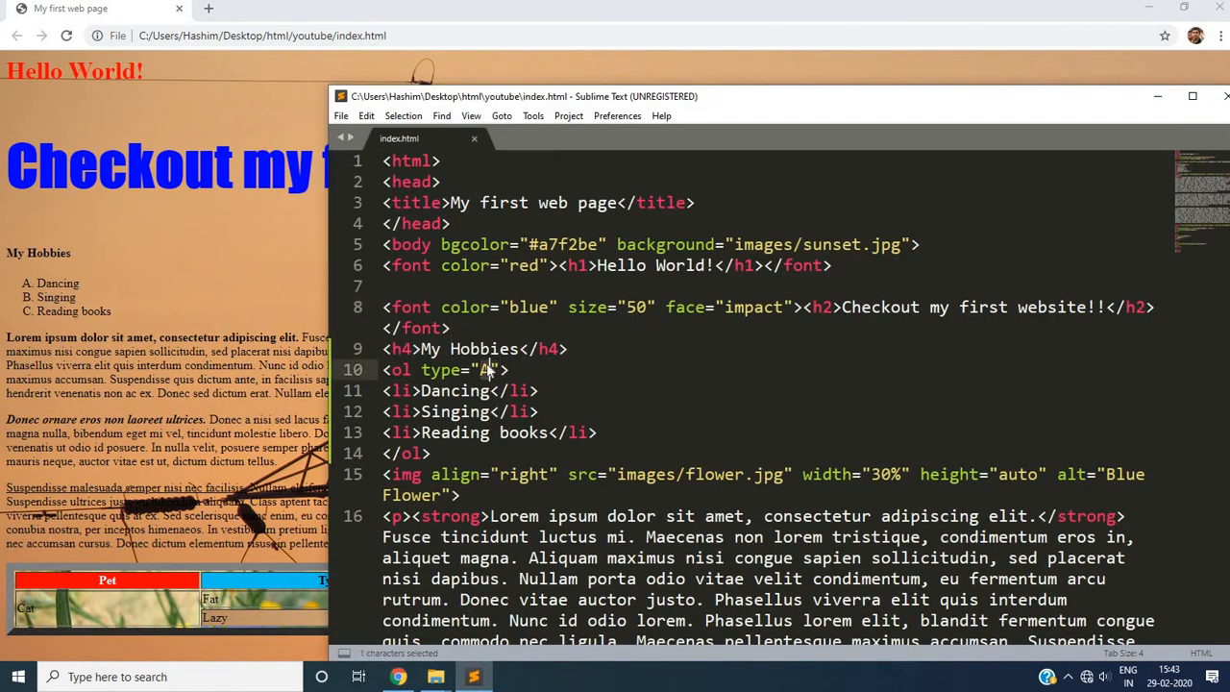
- Switch the list to type="i", save, and confirm Roman numerals i–iii in Chrome
{"action": "type", "text": "i"}
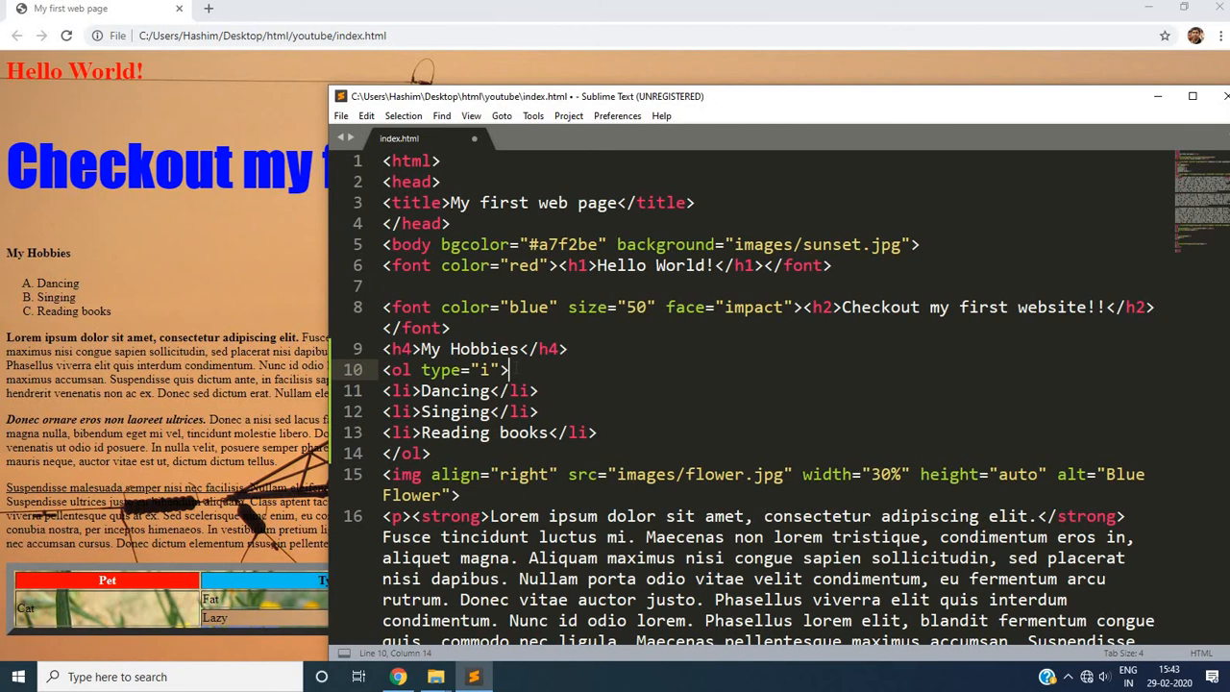
{"action": "mouse_move", "coordinate": [340, 115]}
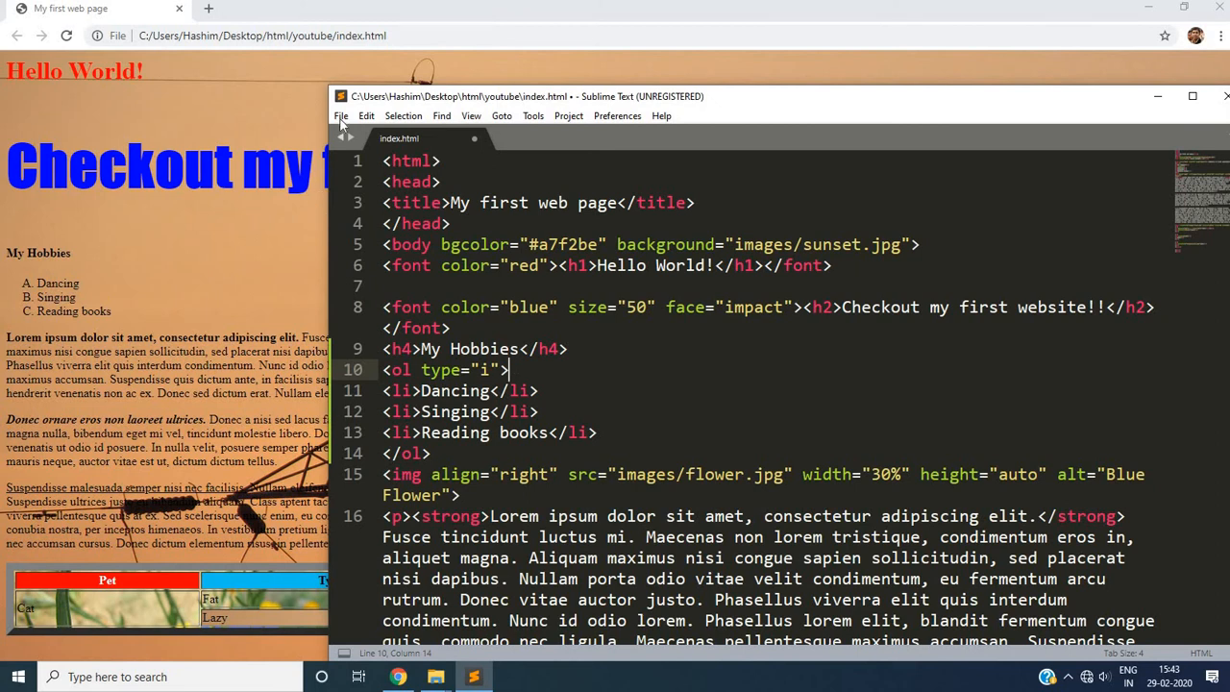
{"action": "key", "text": "ctrl+s"}
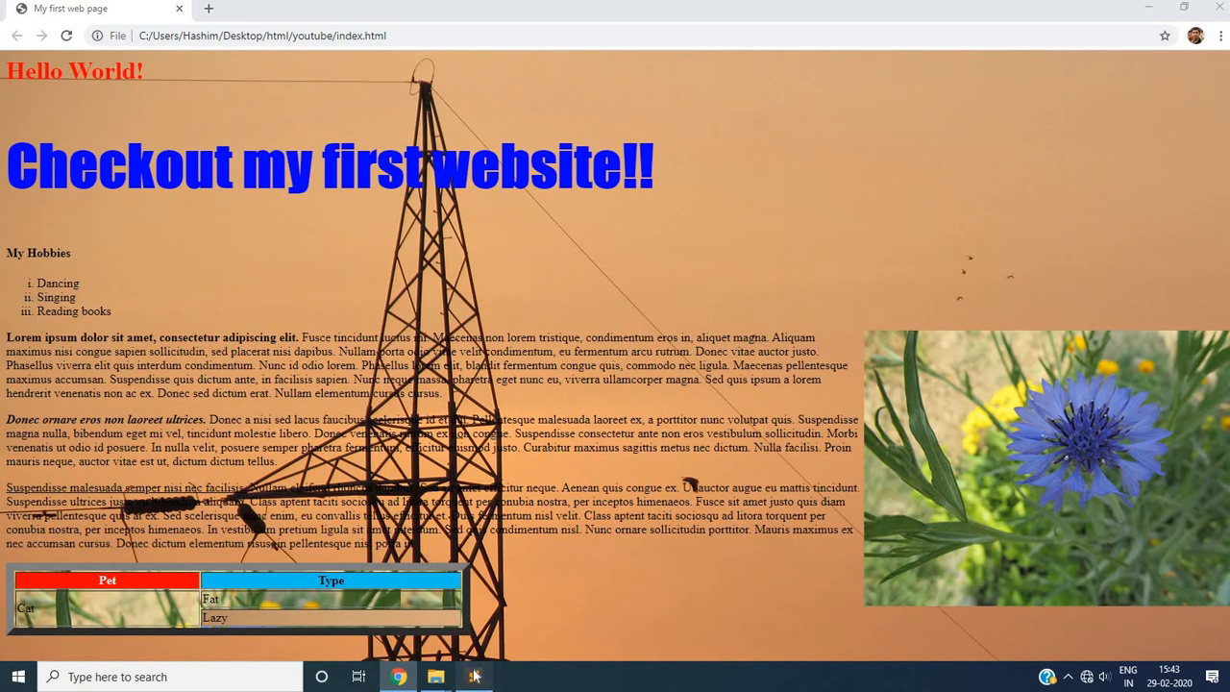
{"action": "left_click", "coordinate": [472, 676]}
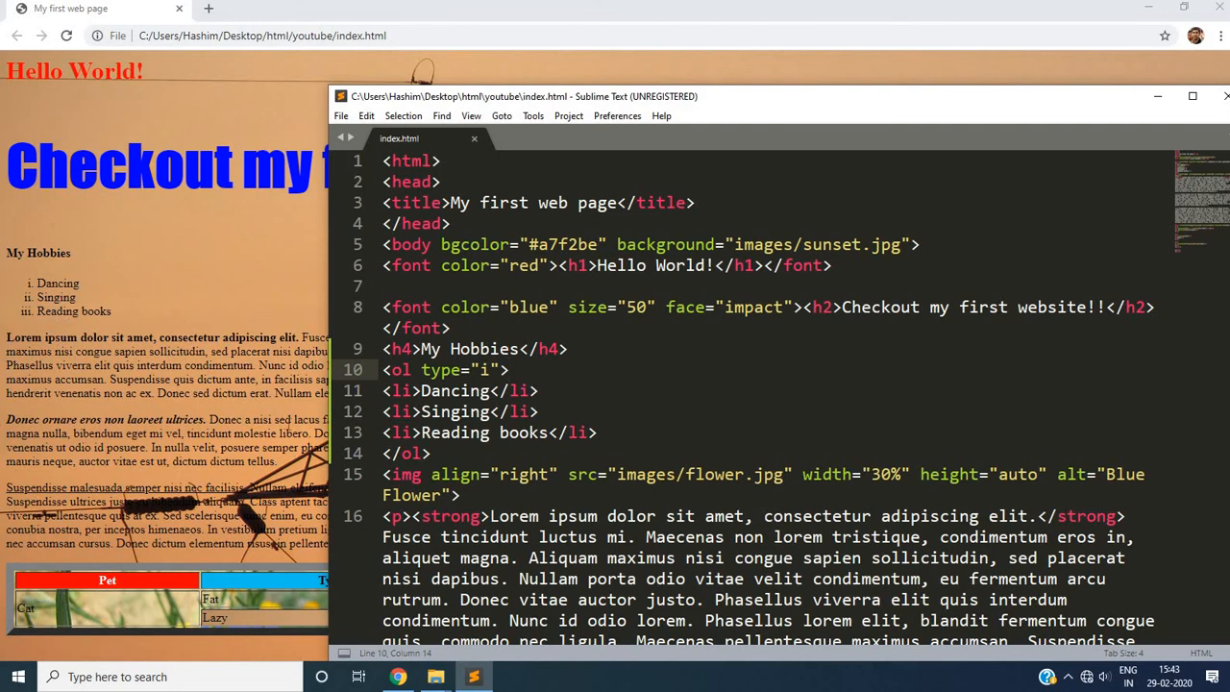
{"action": "left_click", "coordinate": [598, 431]}
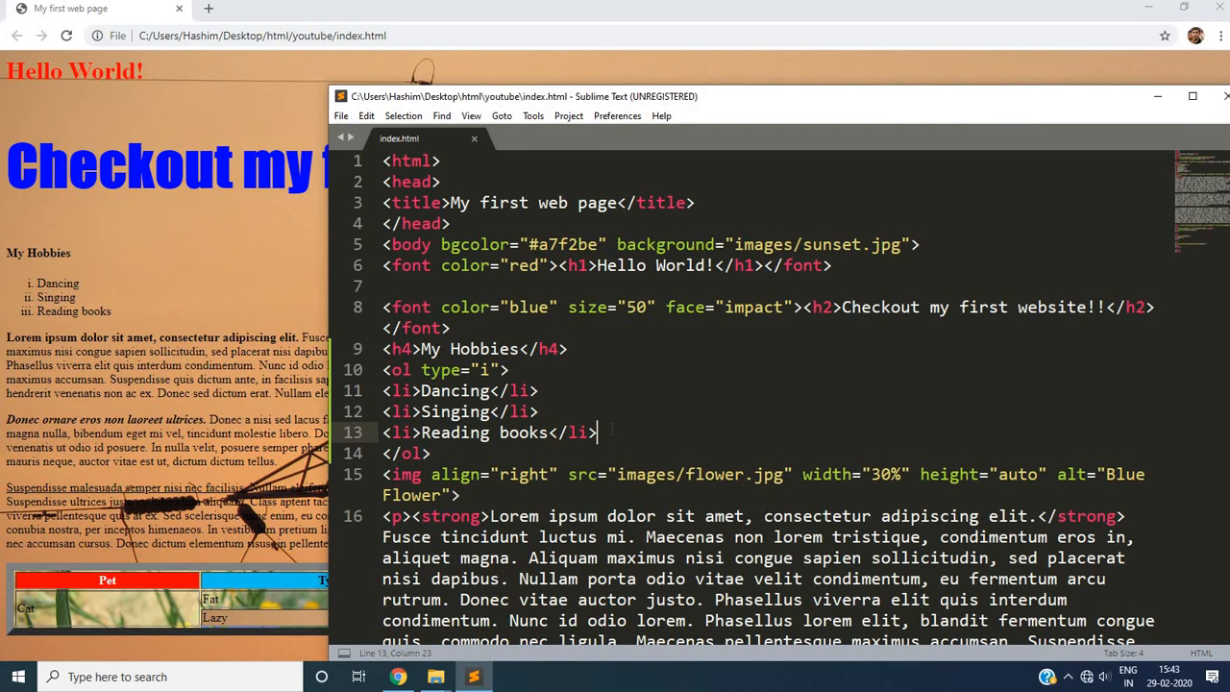
- Add a new list item <li>Playing Cards</li> below Reading books
{"action": "key", "text": "Return"}
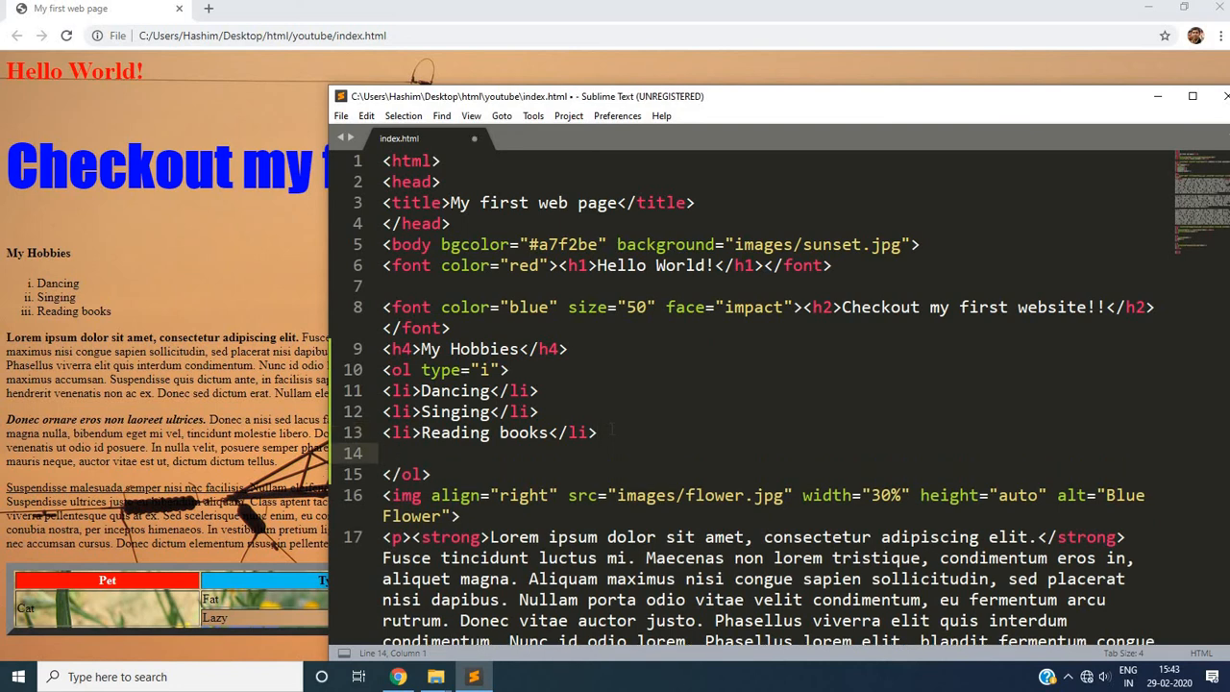
{"action": "type", "text": "<li"}
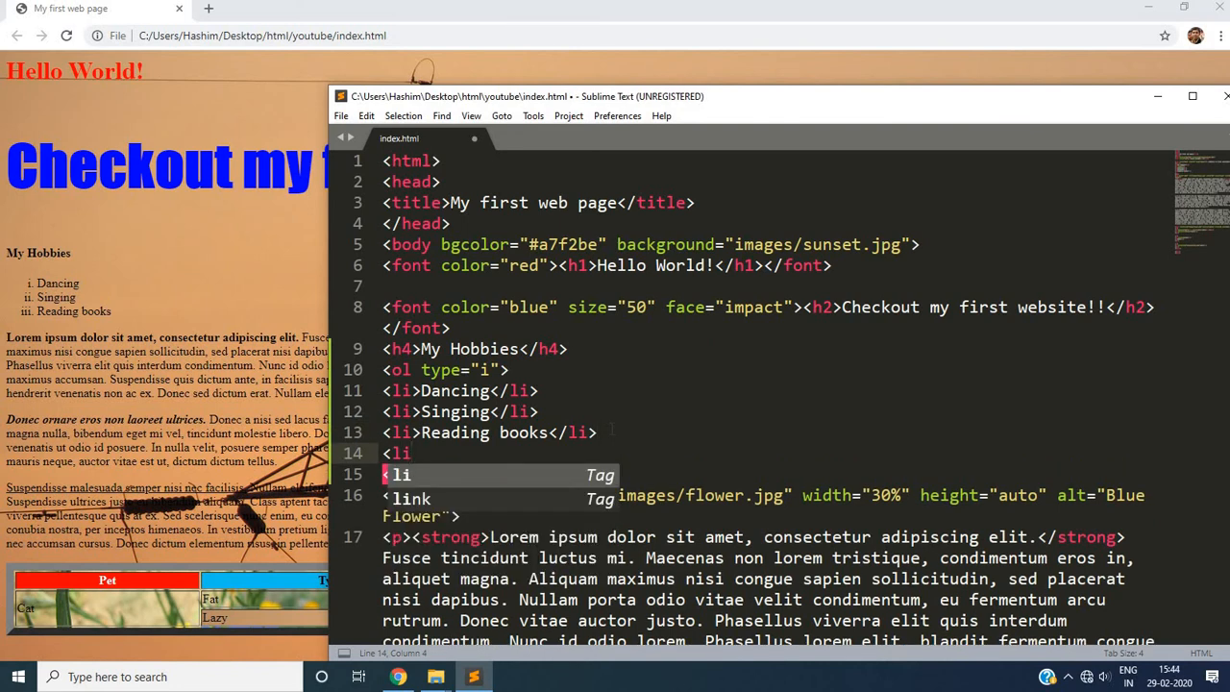
{"action": "type", "text": ">"}
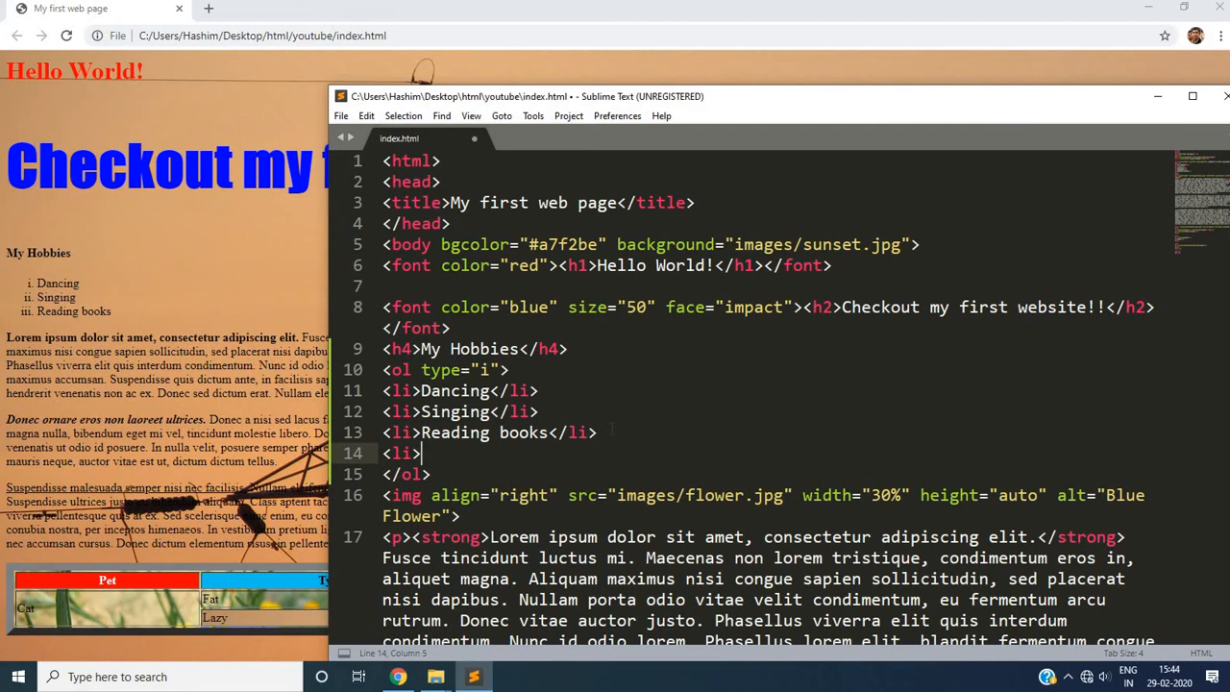
{"action": "type", "text": "Playing Ca"}
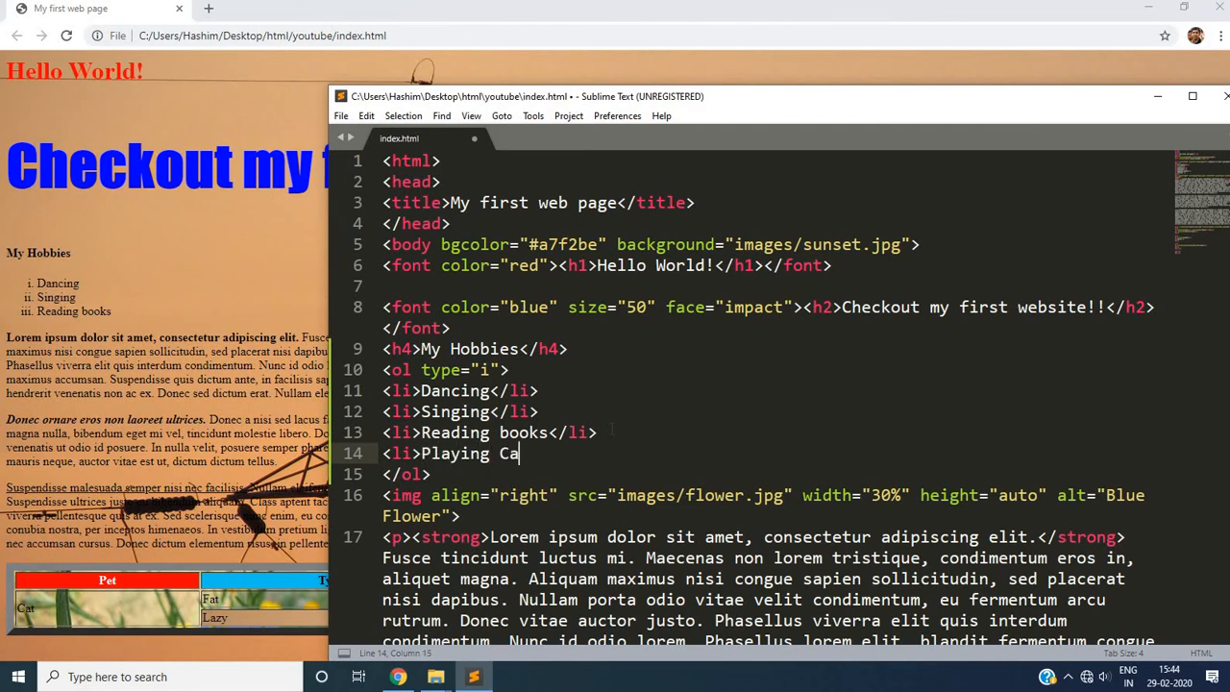
{"action": "type", "text": "rds</li>"}
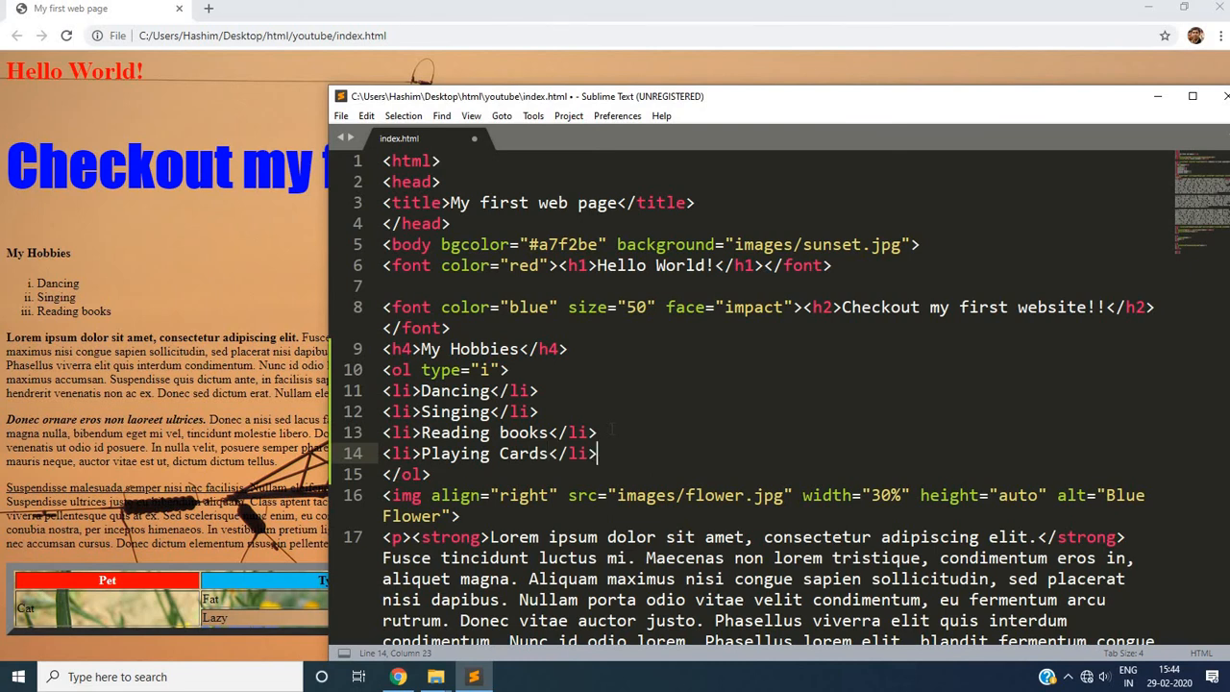
- Reload Chrome to show the four hobbies numbered i–iv
{"action": "left_click", "coordinate": [340, 116]}
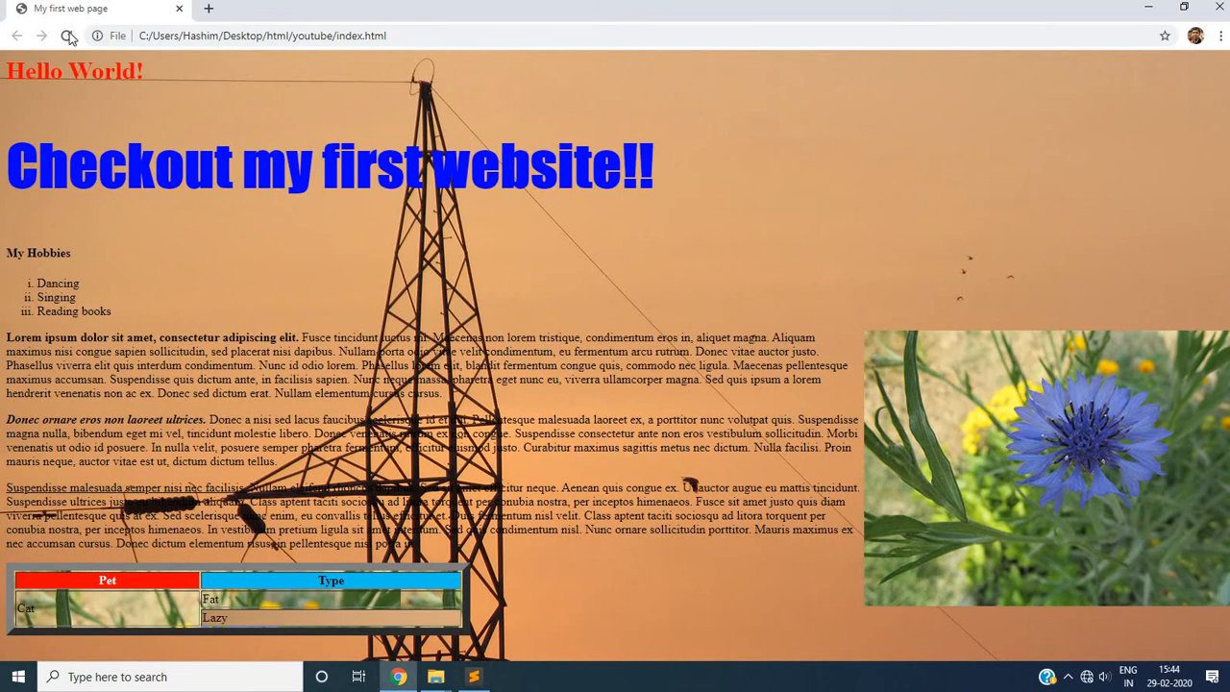
{"action": "left_click", "coordinate": [67, 34]}
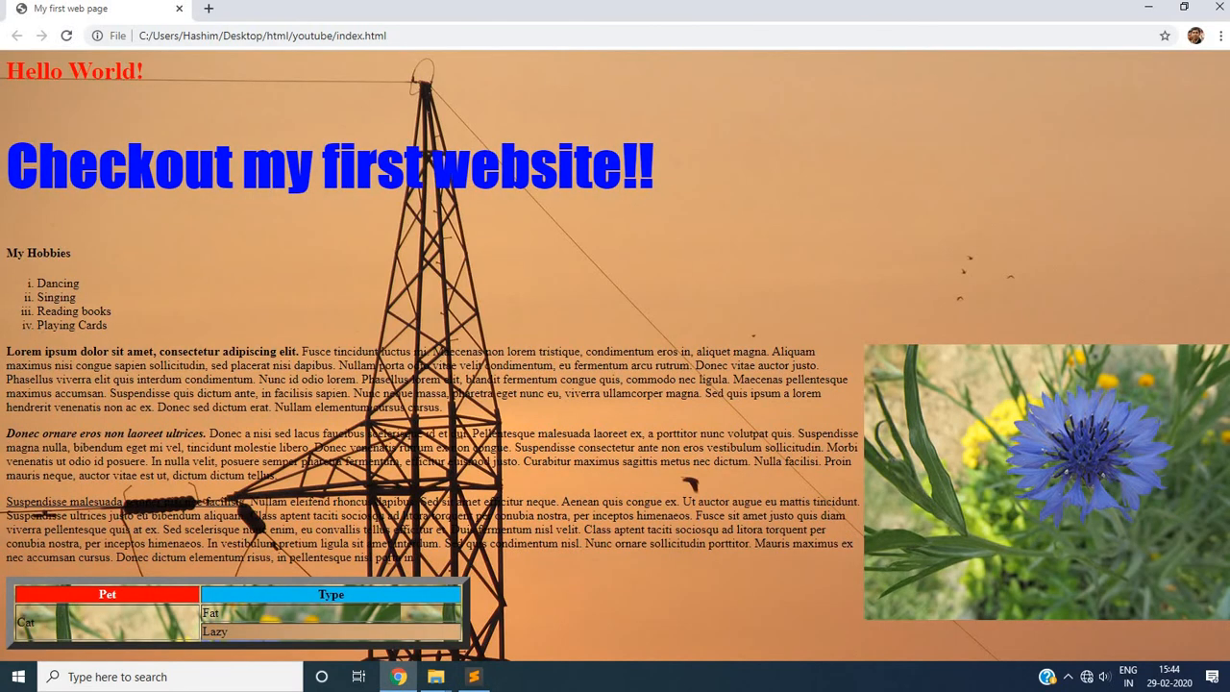
{"action": "left_click", "coordinate": [473, 677]}
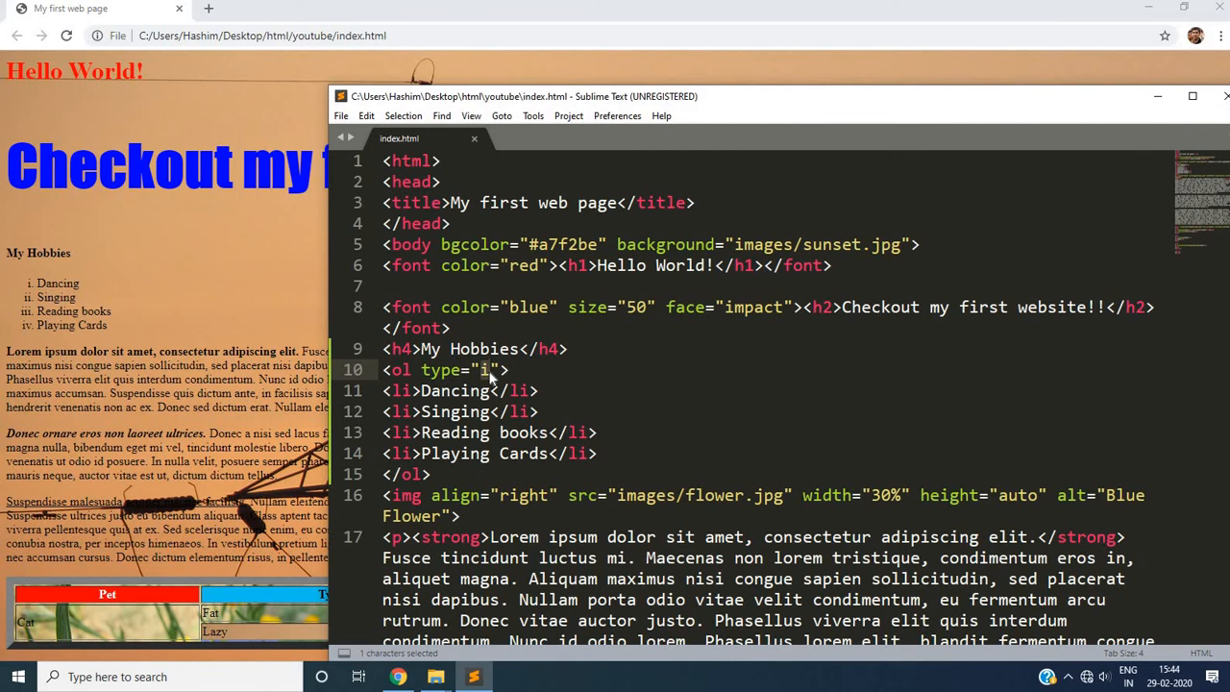
- Replace the type attribute with start="5" so the hobbies number 5–8, and save
{"action": "type", "text": "5"}
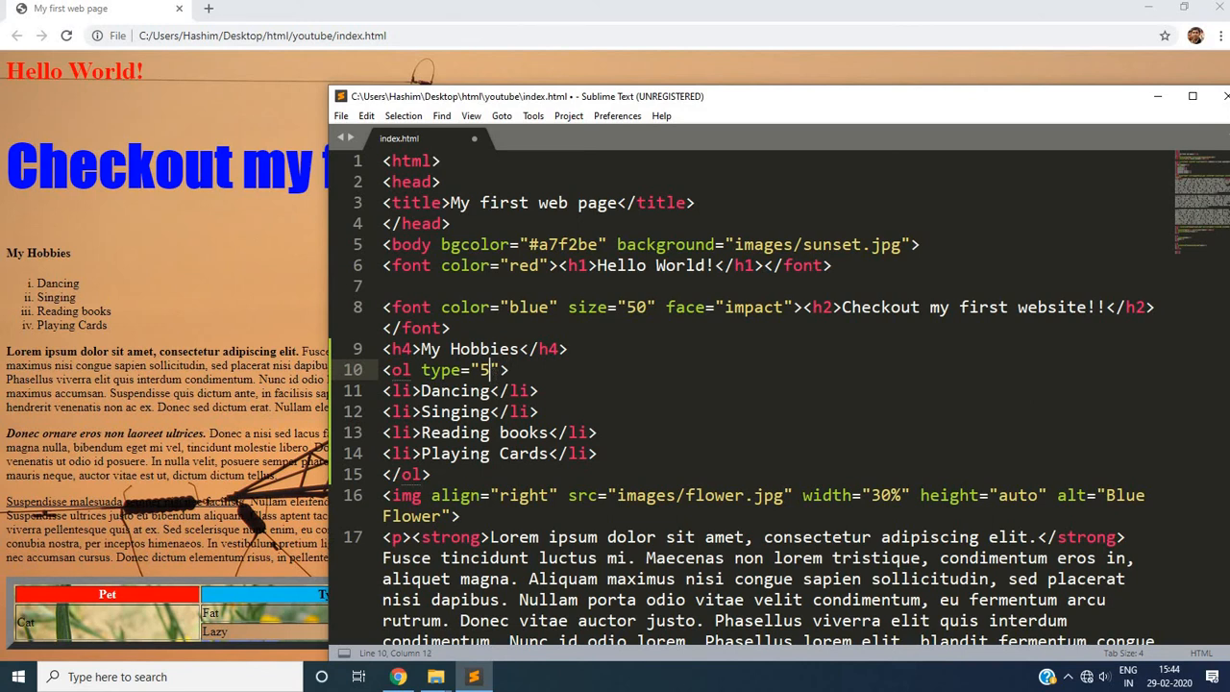
{"action": "double_click", "coordinate": [440, 369]}
{"action": "type", "text": "start"}
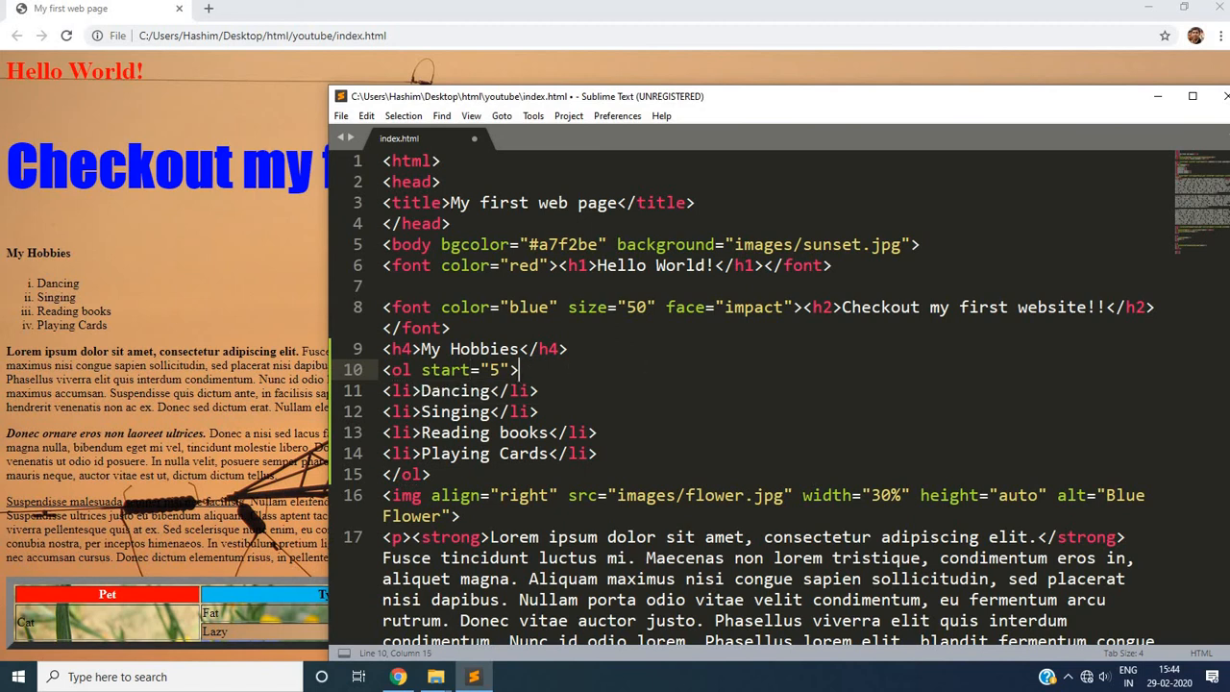
{"action": "key", "text": "ctrl+s"}
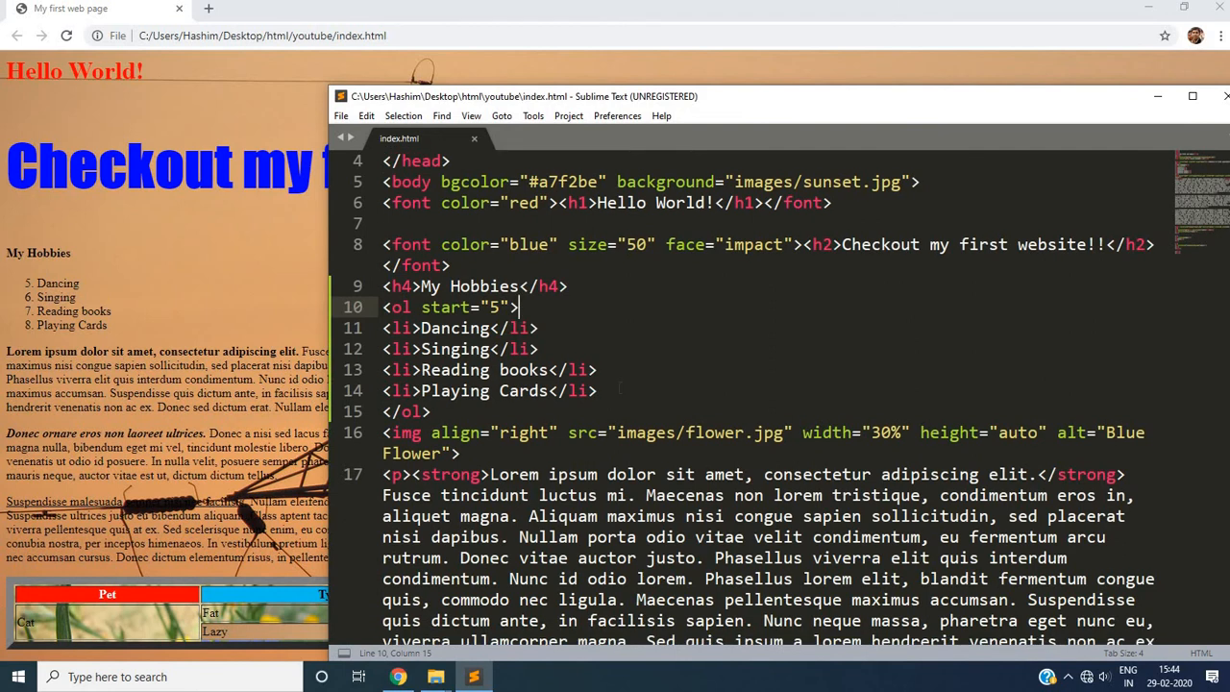
{"action": "scroll", "scroll_direction": "up", "scroll_amount": 3}
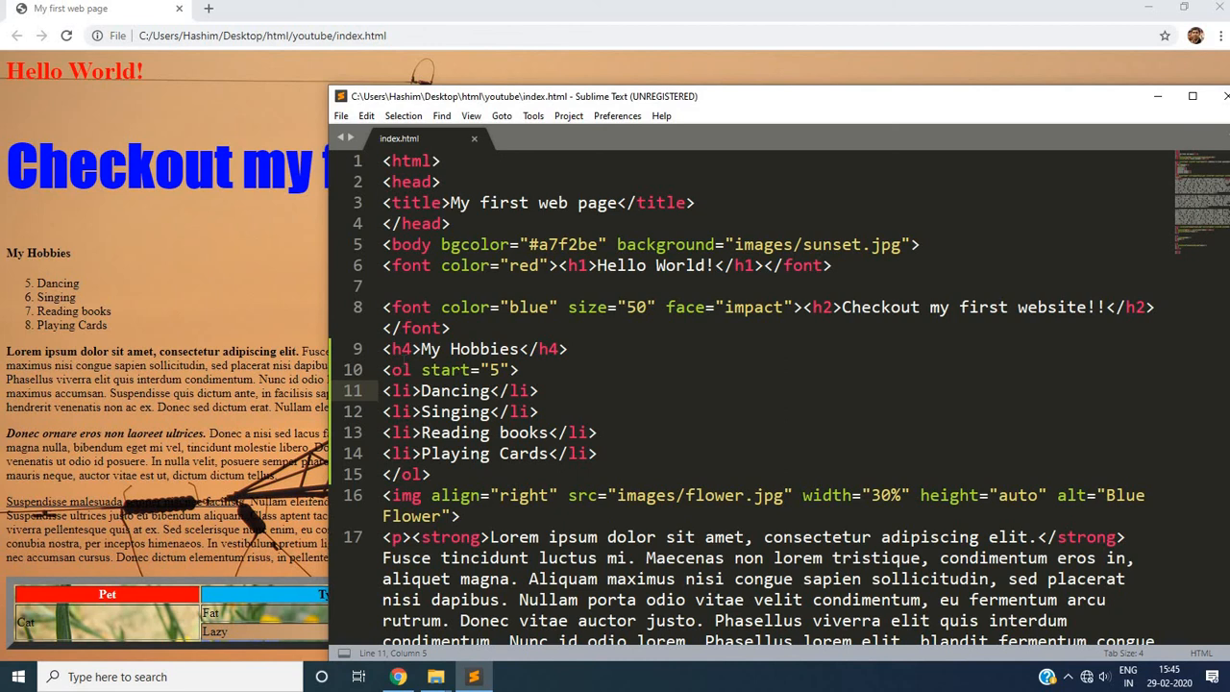
{"action": "left_click", "coordinate": [386, 369]}
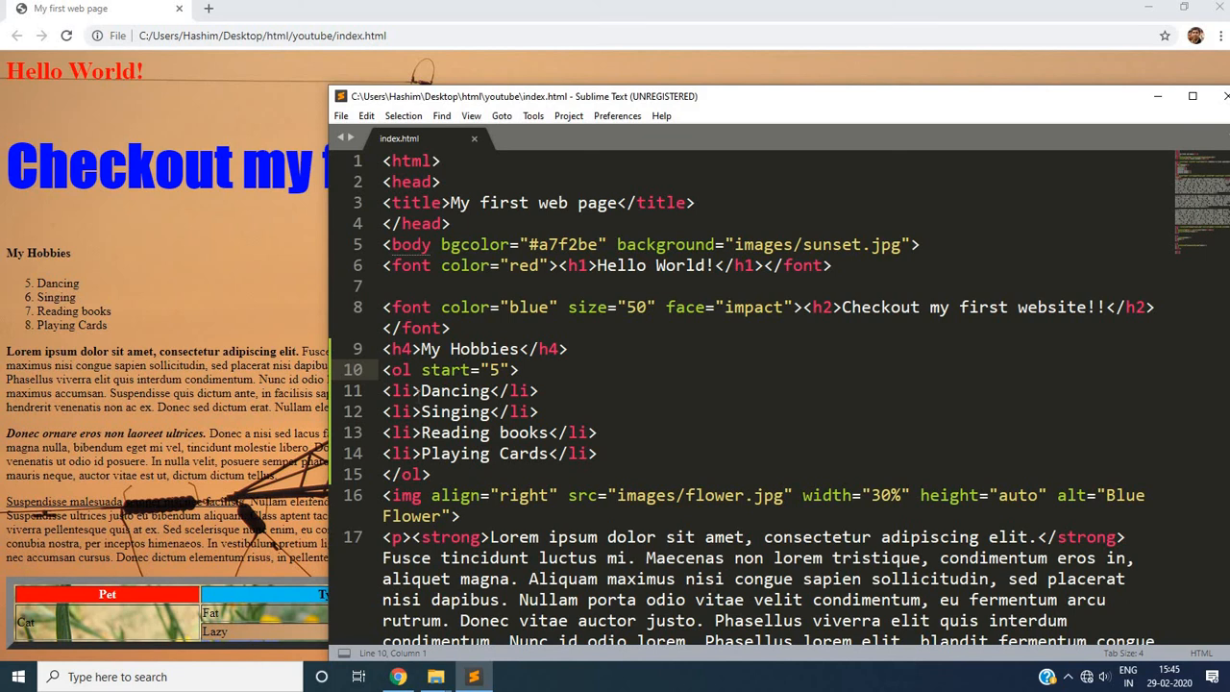
{"action": "mouse_move", "coordinate": [961, 138]}
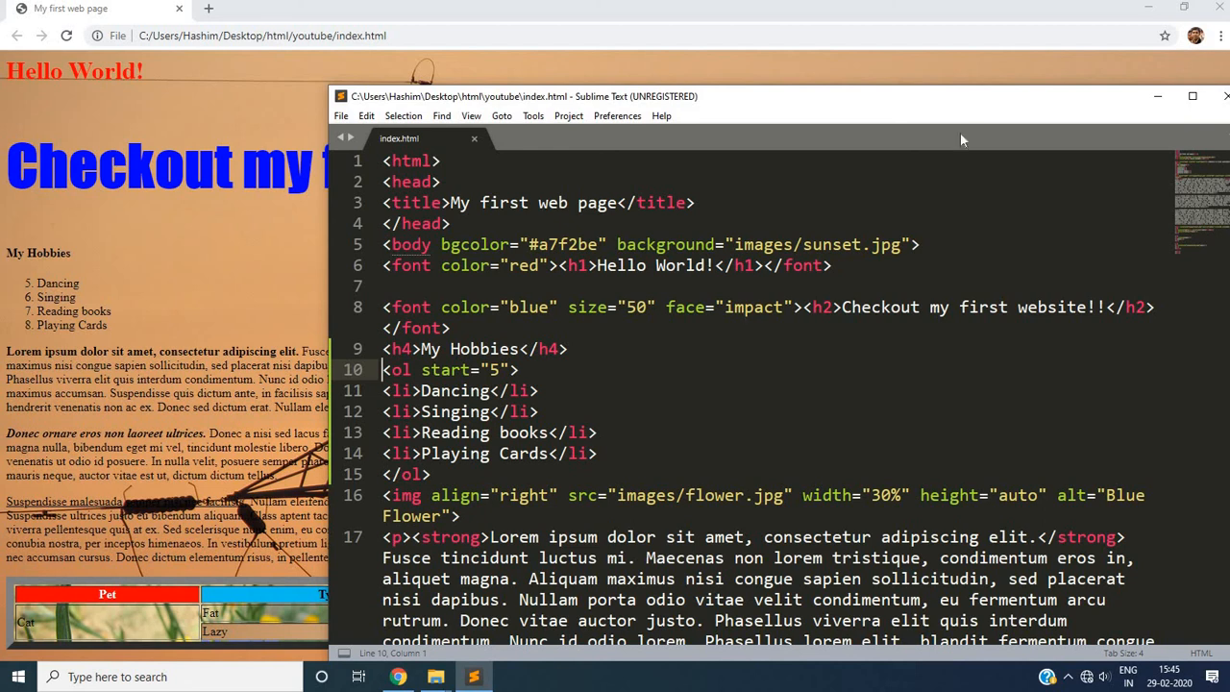